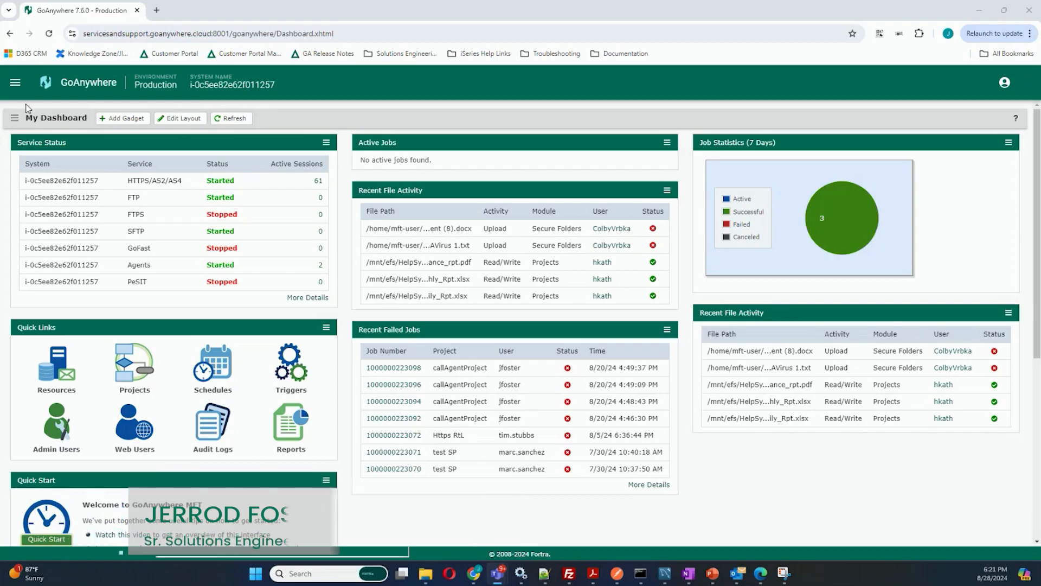
Navigate through Users to Login Methods, note the internal GoAnywhere method, and start adding one.
left_click(15, 83)
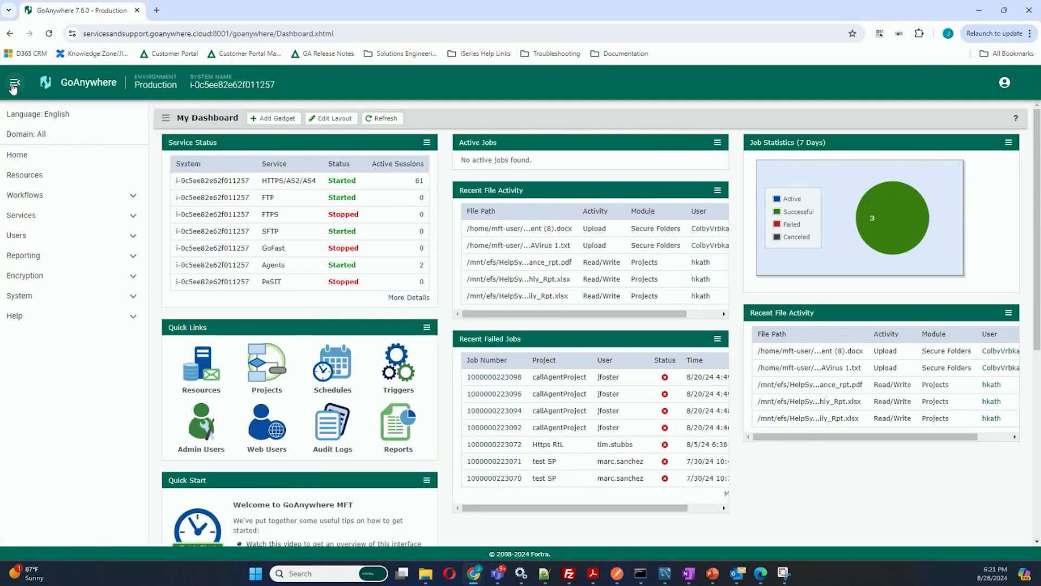
left_click(17, 234)
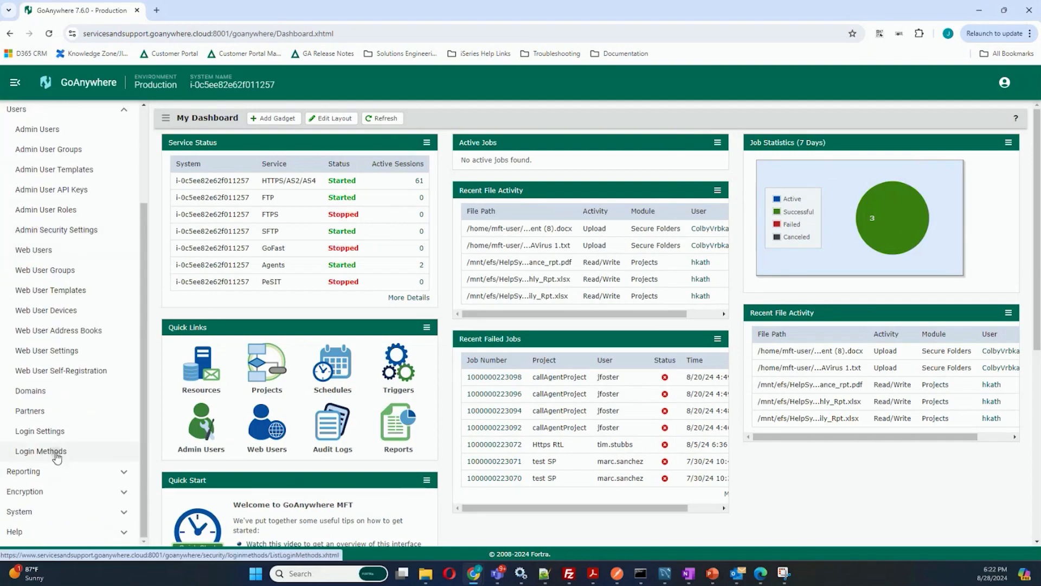
left_click(40, 452)
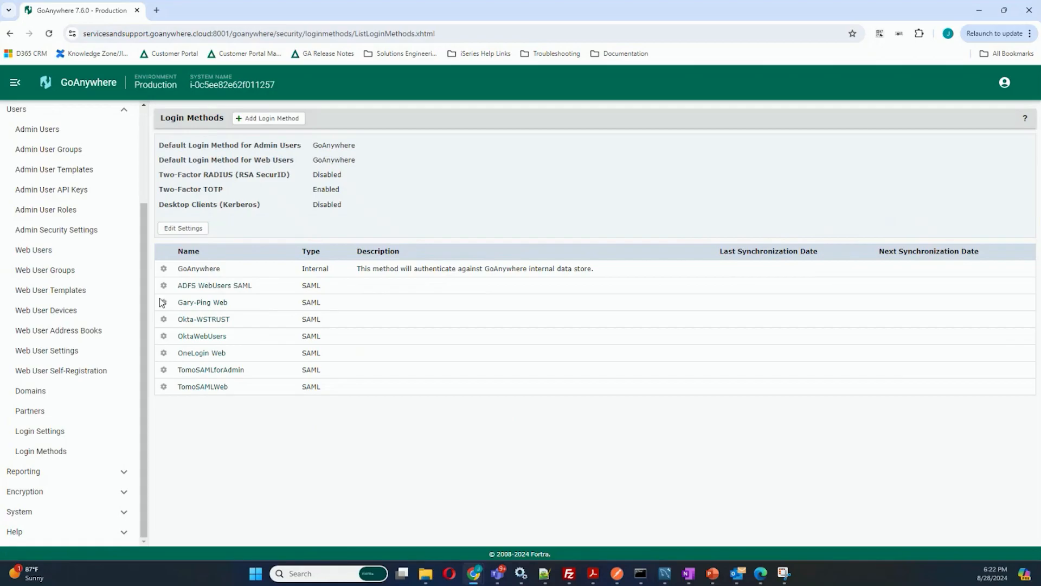
mouse_move(180, 272)
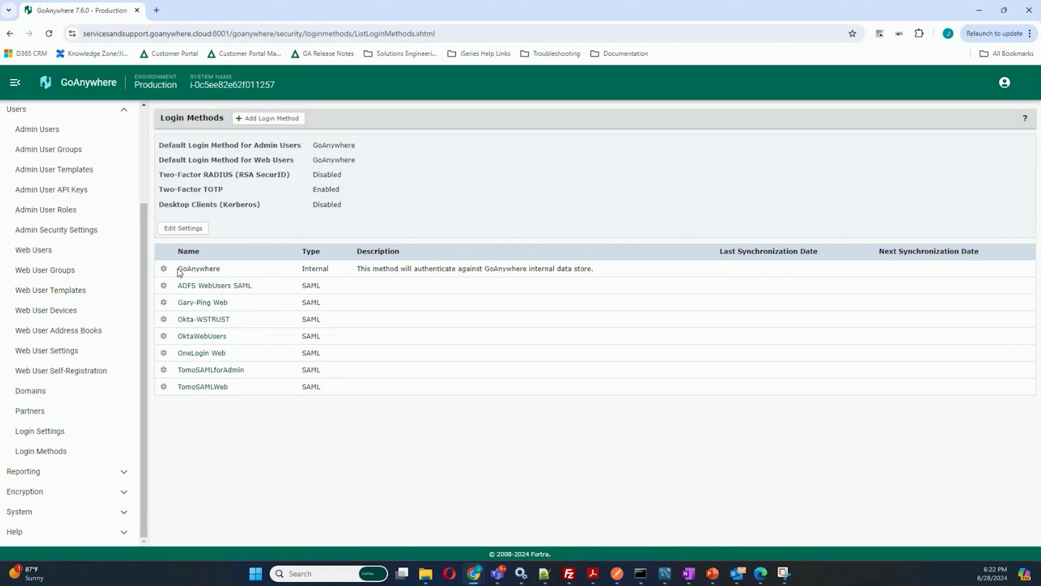
double_click(198, 268)
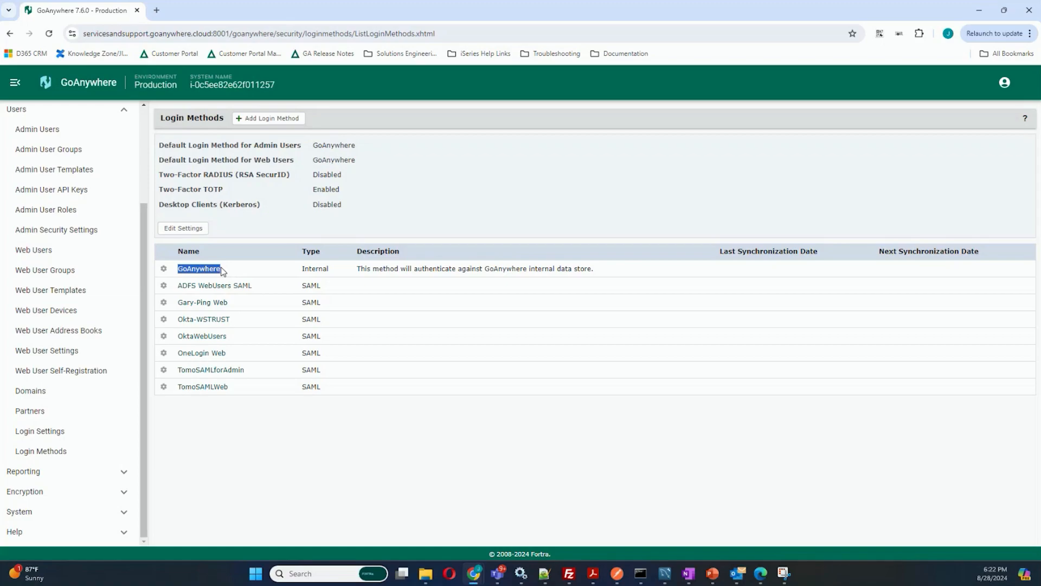
left_click(268, 118)
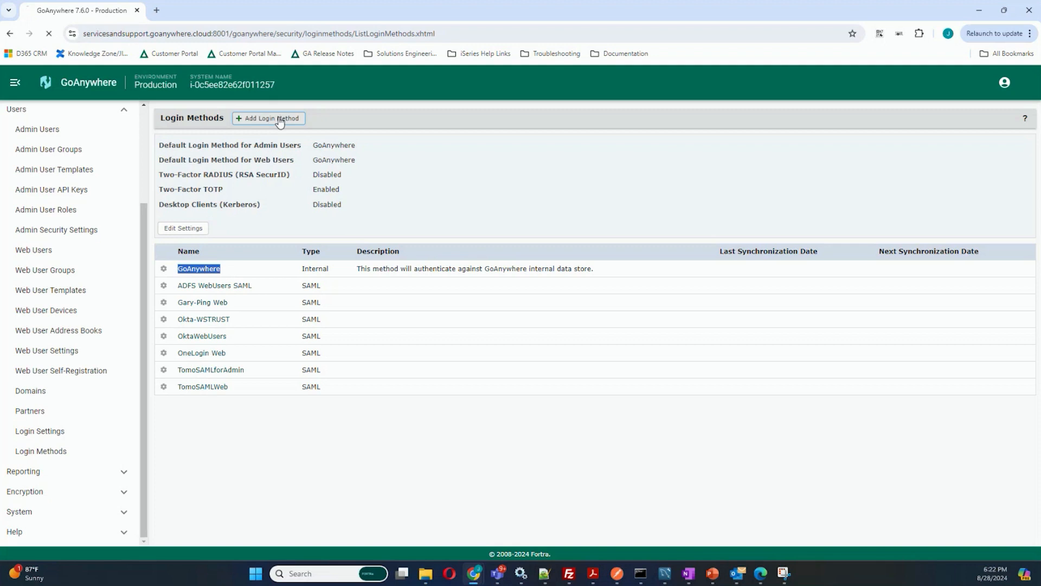
Make the new login method LDAP Managed with Active Directory server type and Web User type.
left_click(269, 118)
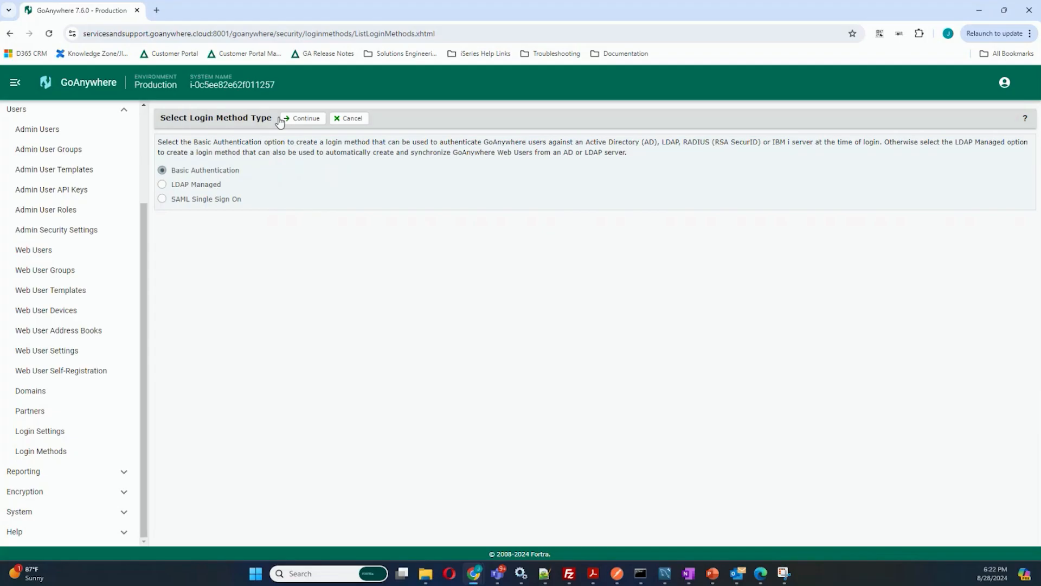
mouse_move(241, 173)
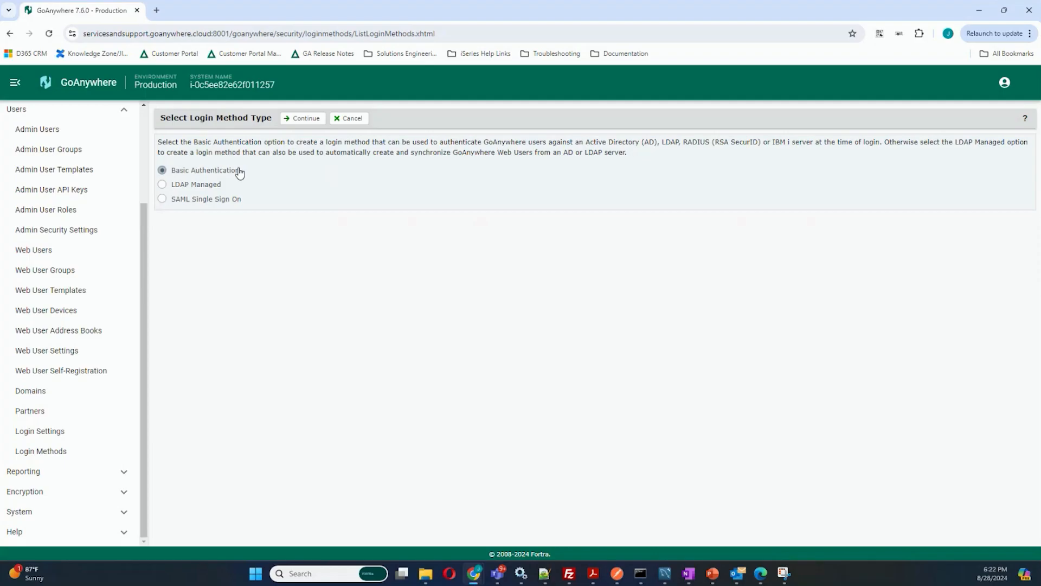
left_click(162, 184)
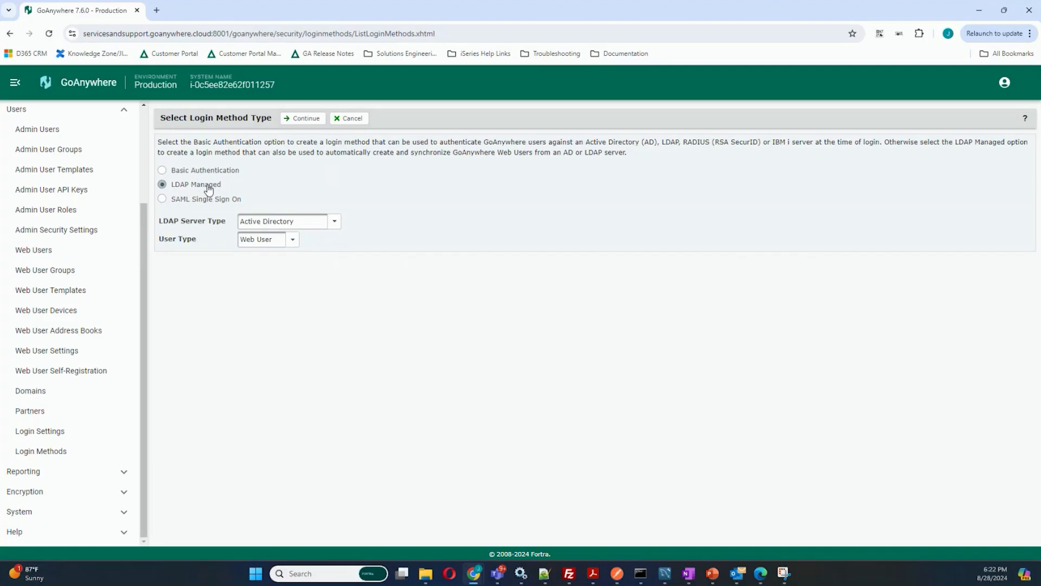
mouse_move(334, 223)
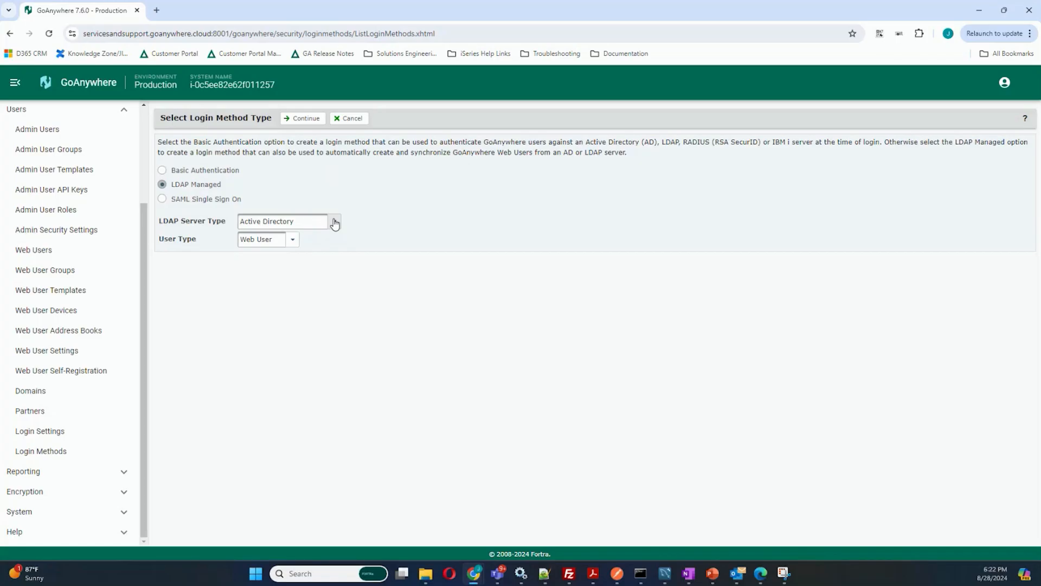
left_click(334, 222)
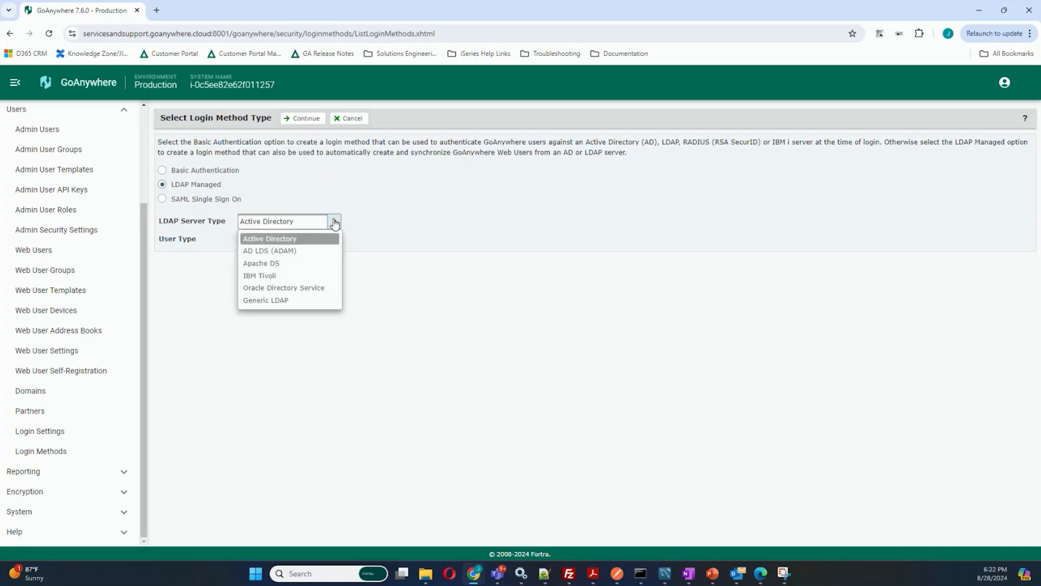
mouse_move(310, 266)
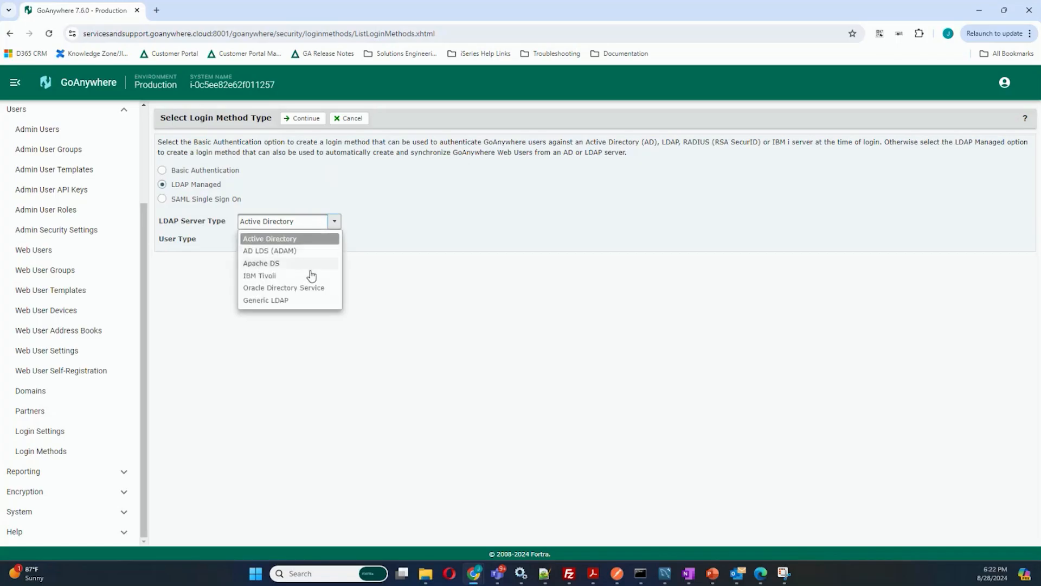
mouse_move(284, 293)
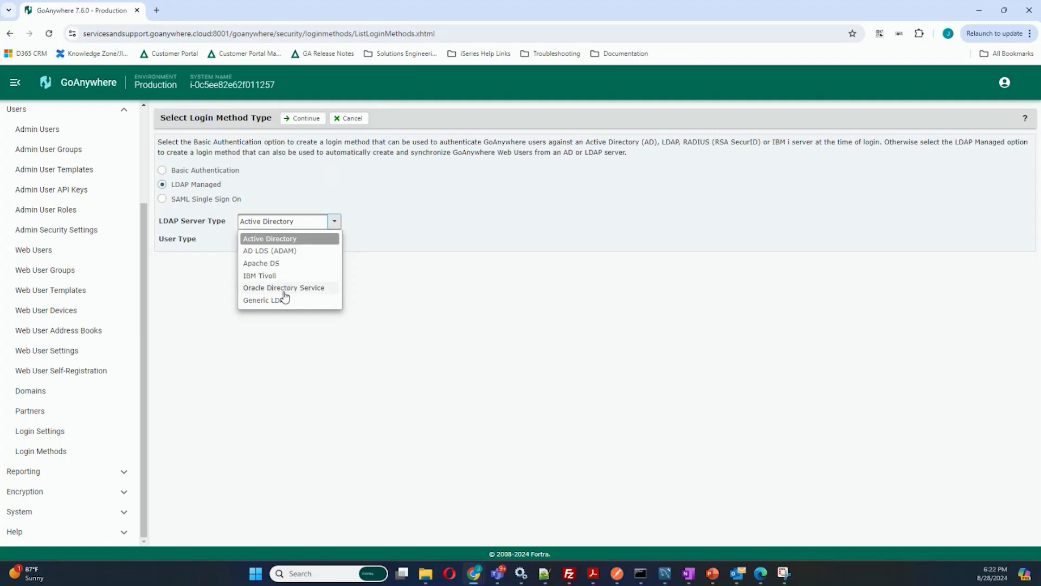
mouse_move(279, 305)
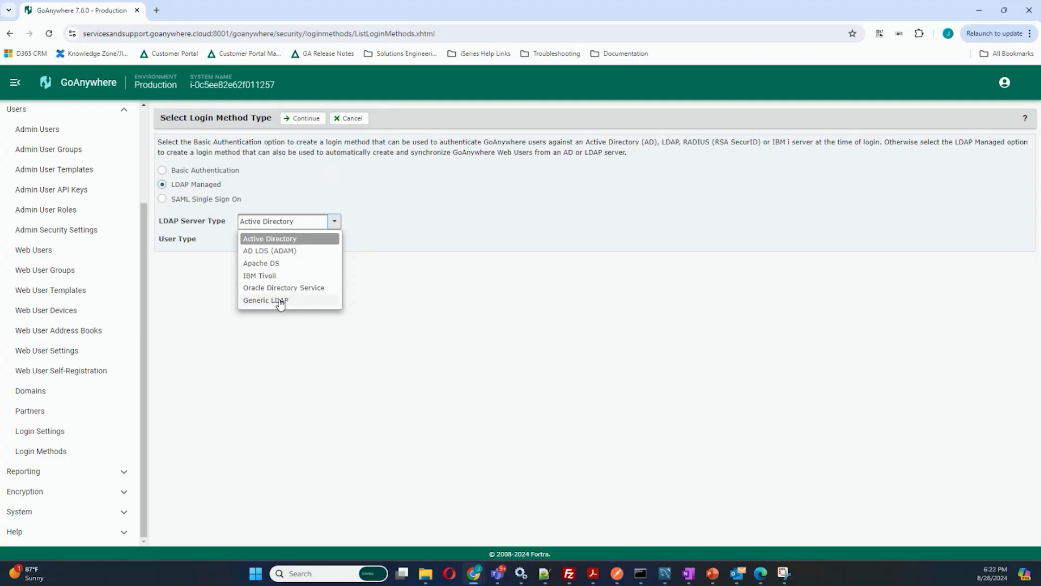
left_click(269, 238)
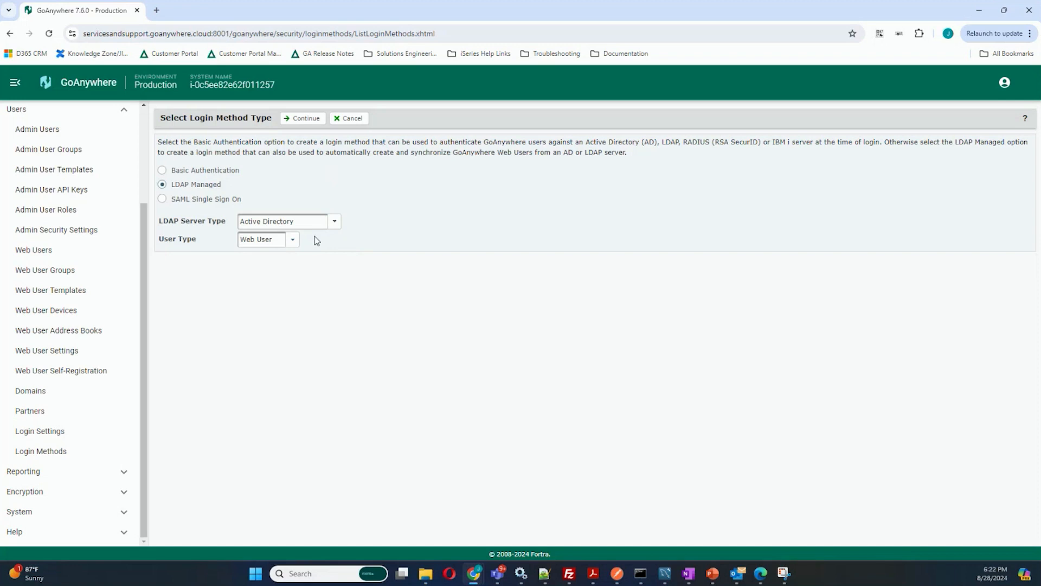
left_click(293, 239)
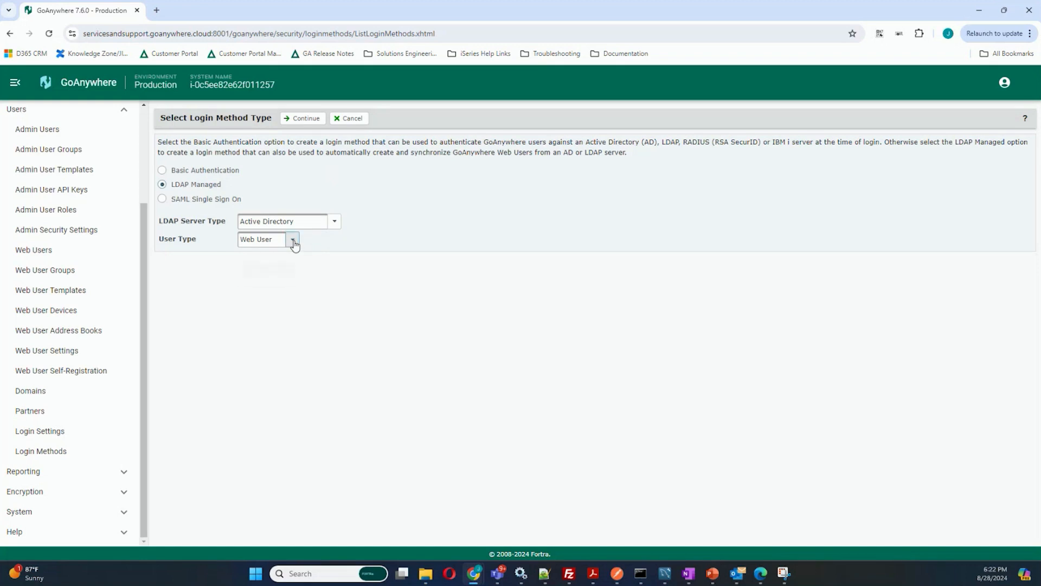
left_click(292, 239)
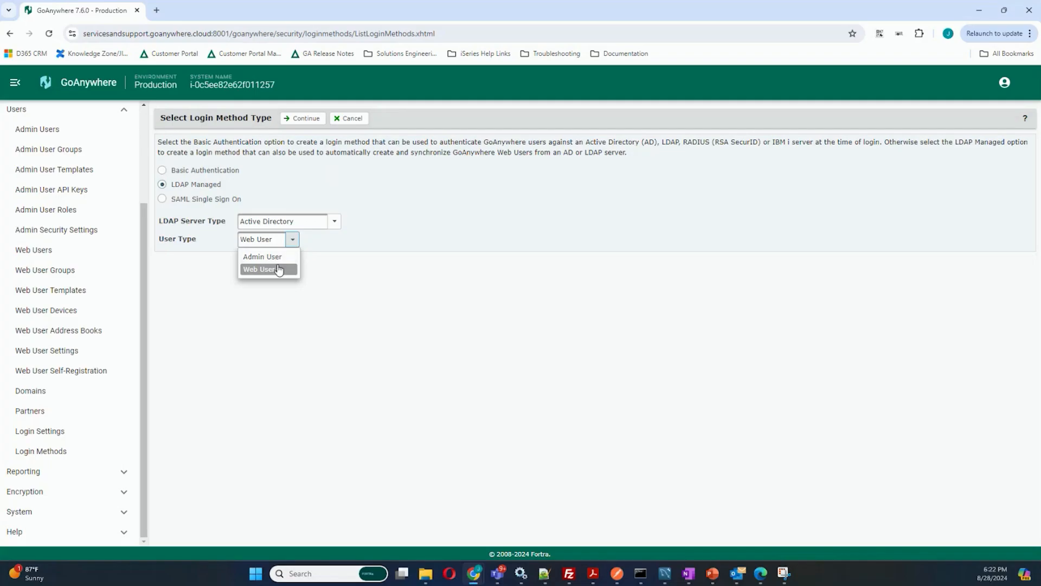
left_click(259, 269)
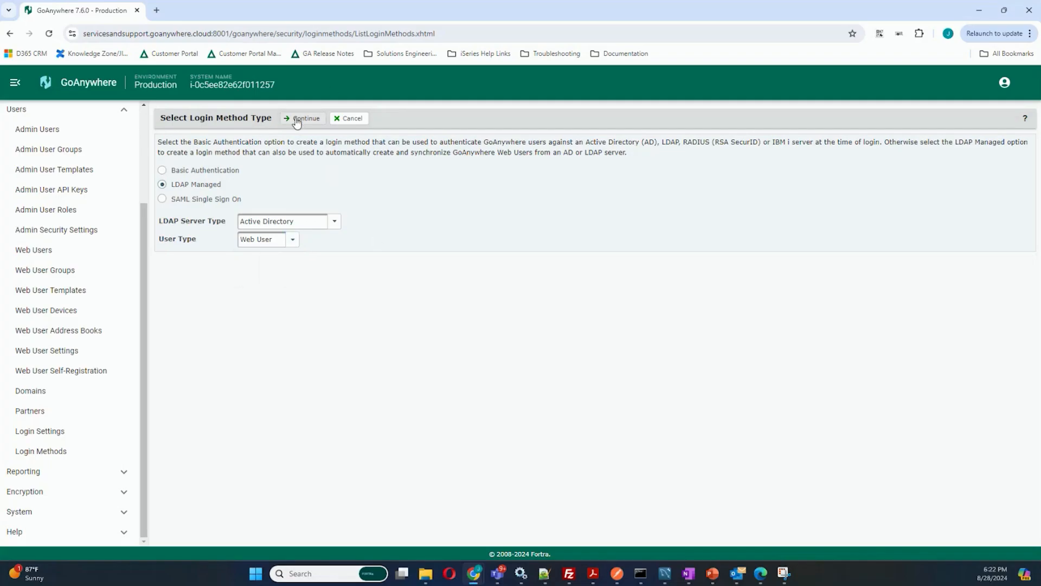
Continue to the LDAP server's Web Users settings and choose the External Users template.
left_click(303, 118)
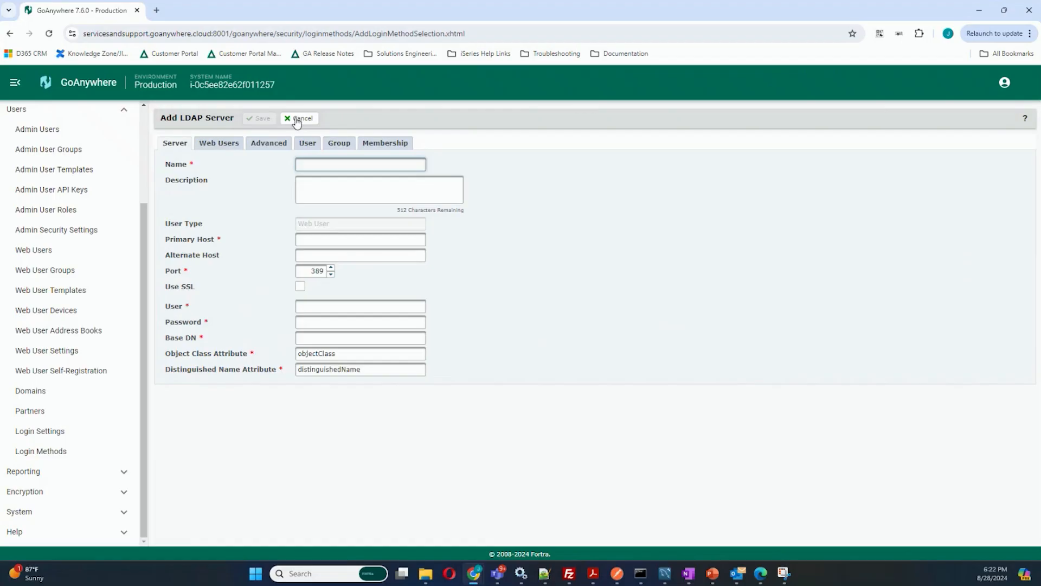
left_click(219, 143)
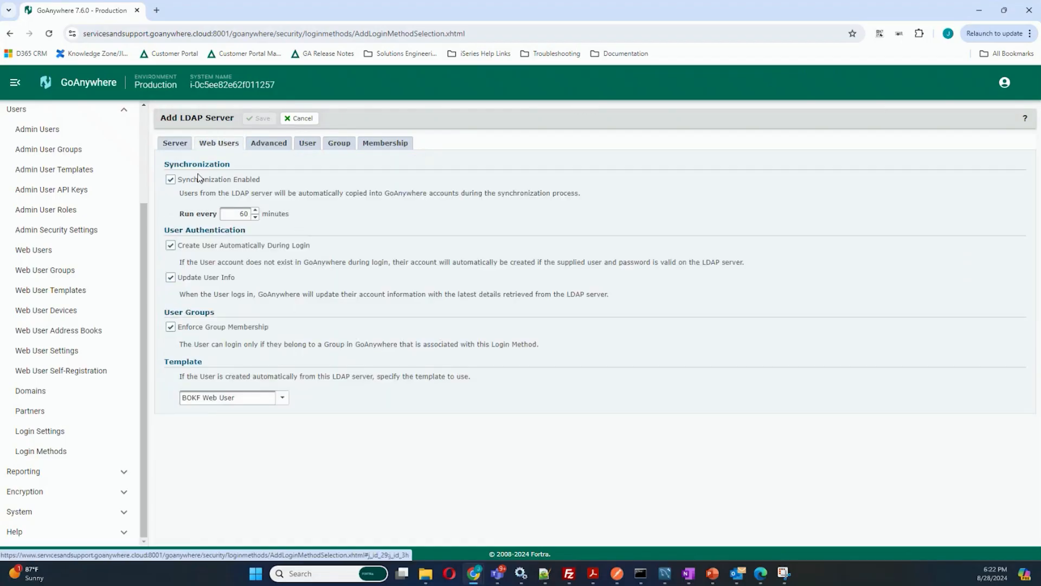
mouse_move(270, 191)
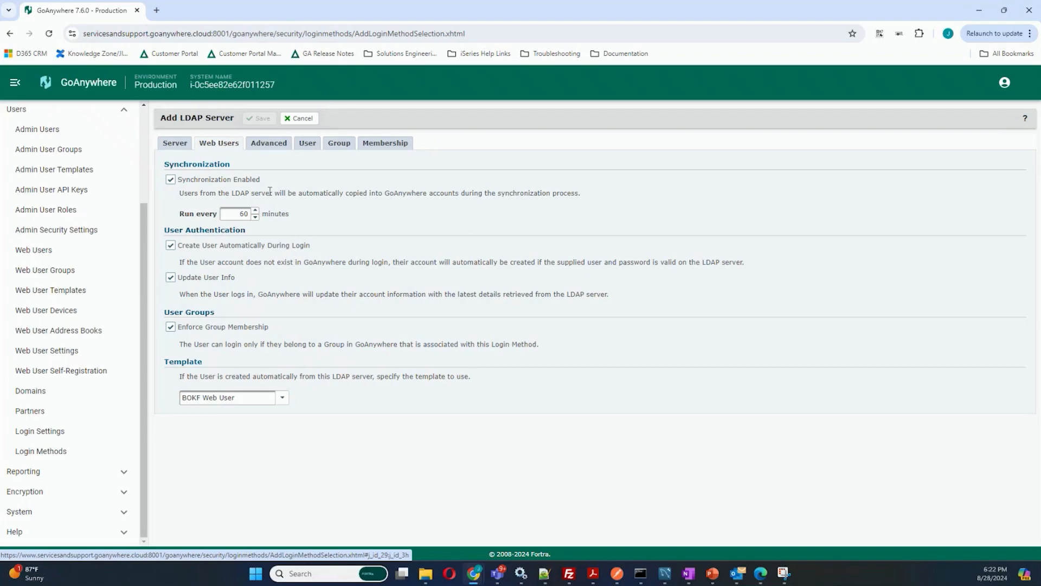
mouse_move(316, 216)
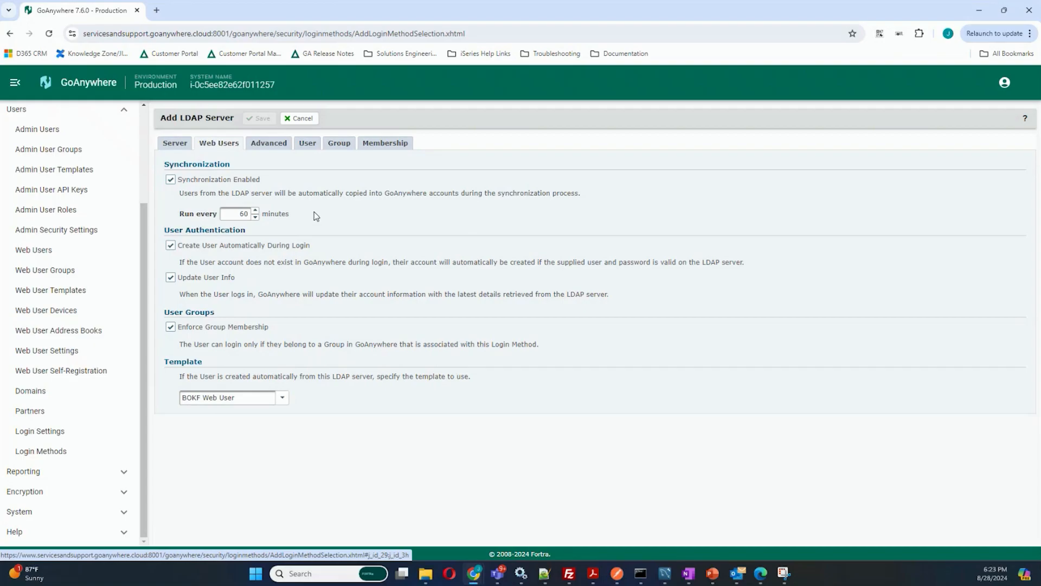
left_click(281, 397)
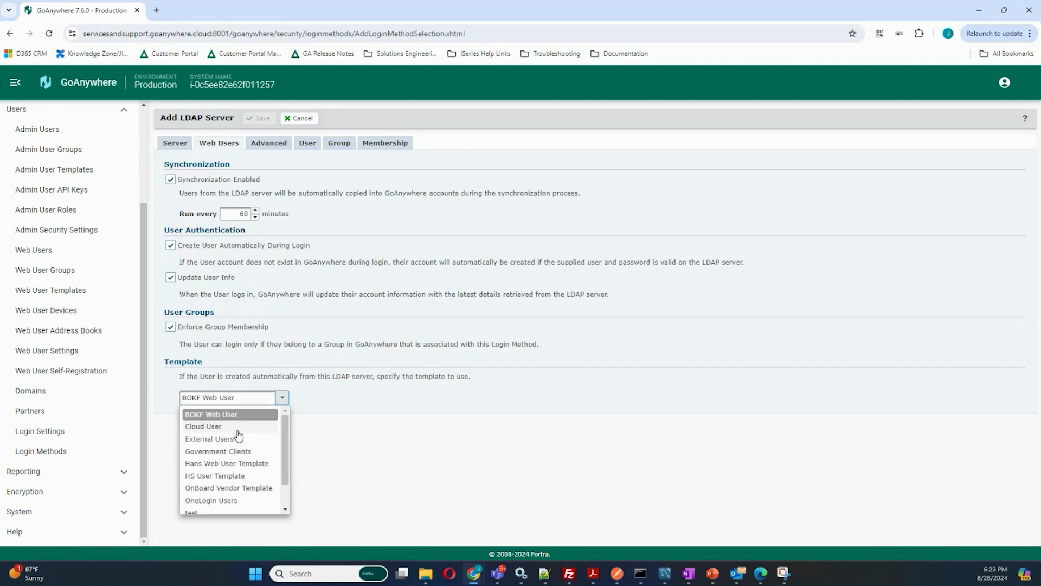
left_click(209, 438)
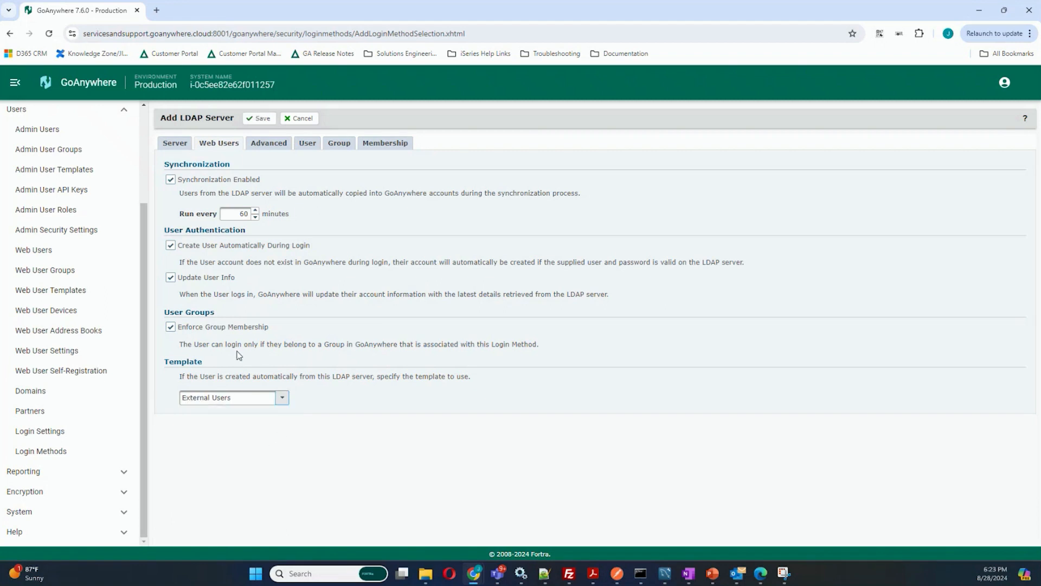
mouse_move(261, 432)
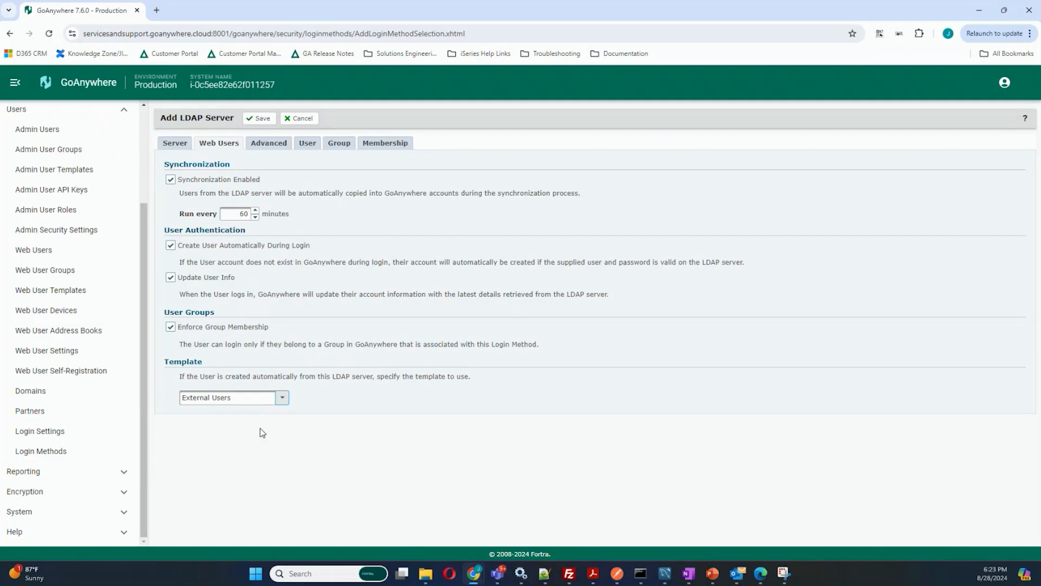
mouse_move(302, 114)
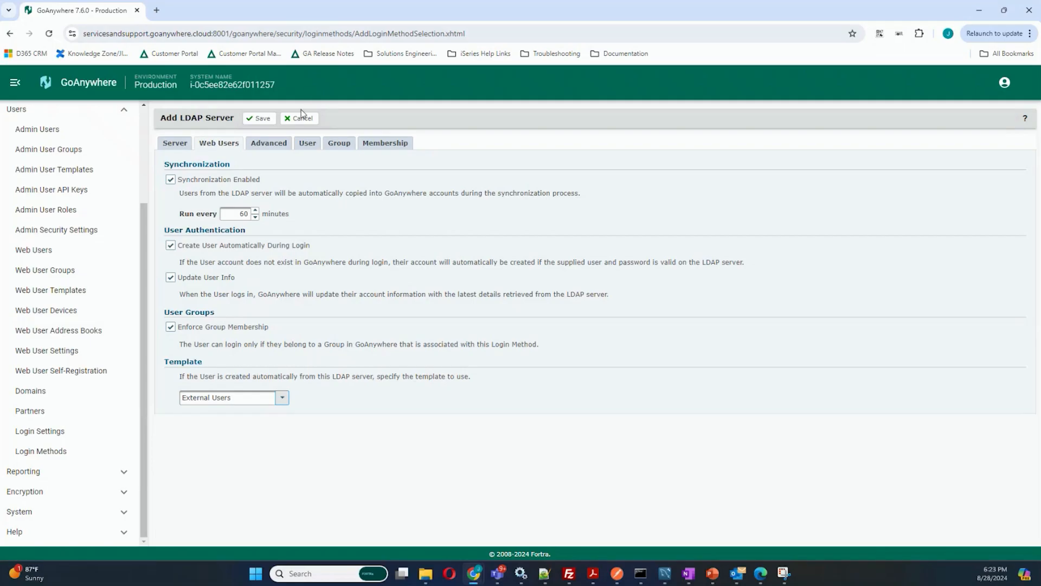
Discard the LDAP server and add a SAML Single Sign On login method for Web Users.
left_click(299, 118)
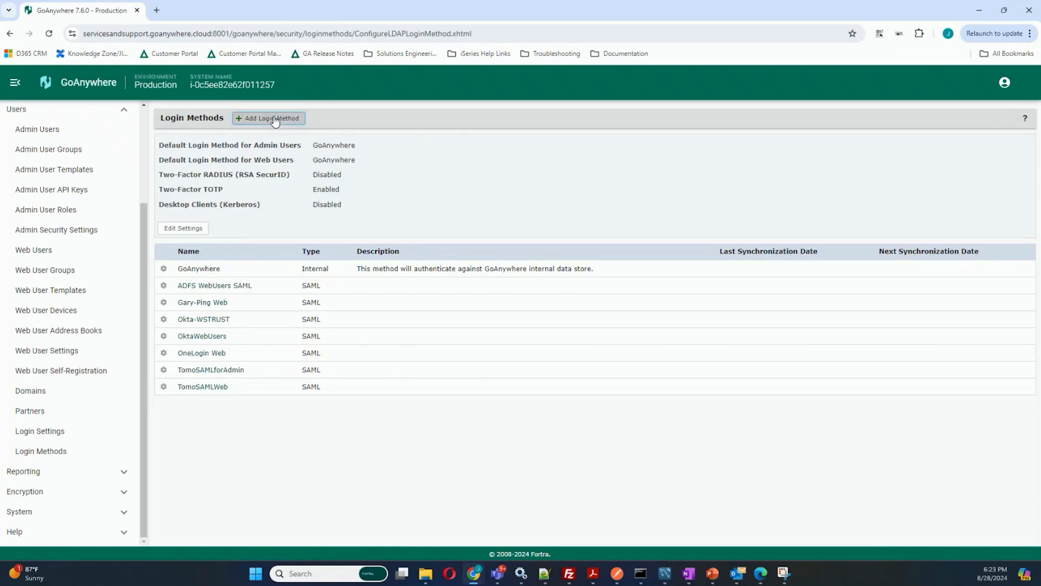
left_click(269, 118)
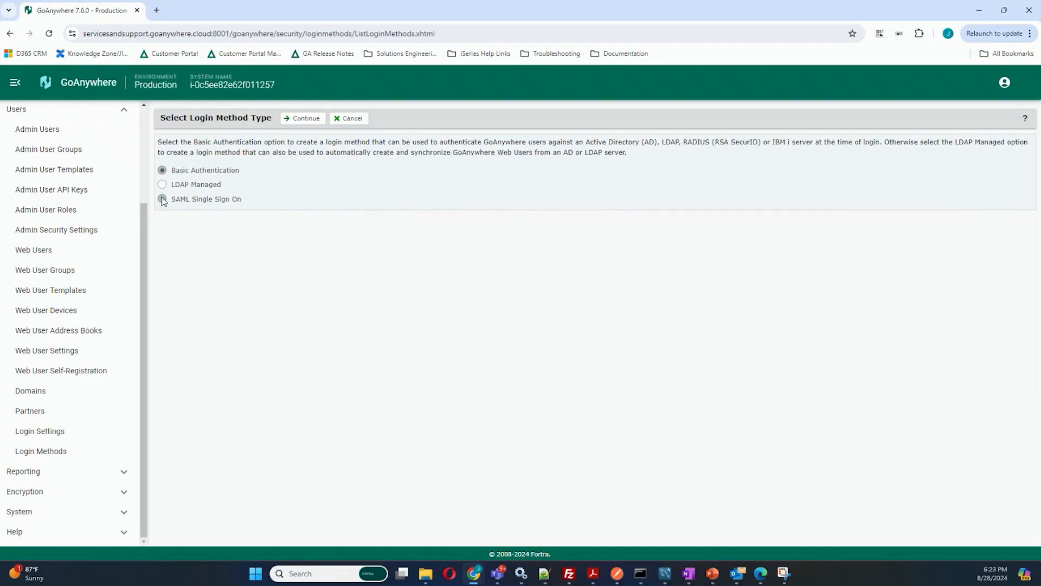
left_click(162, 199)
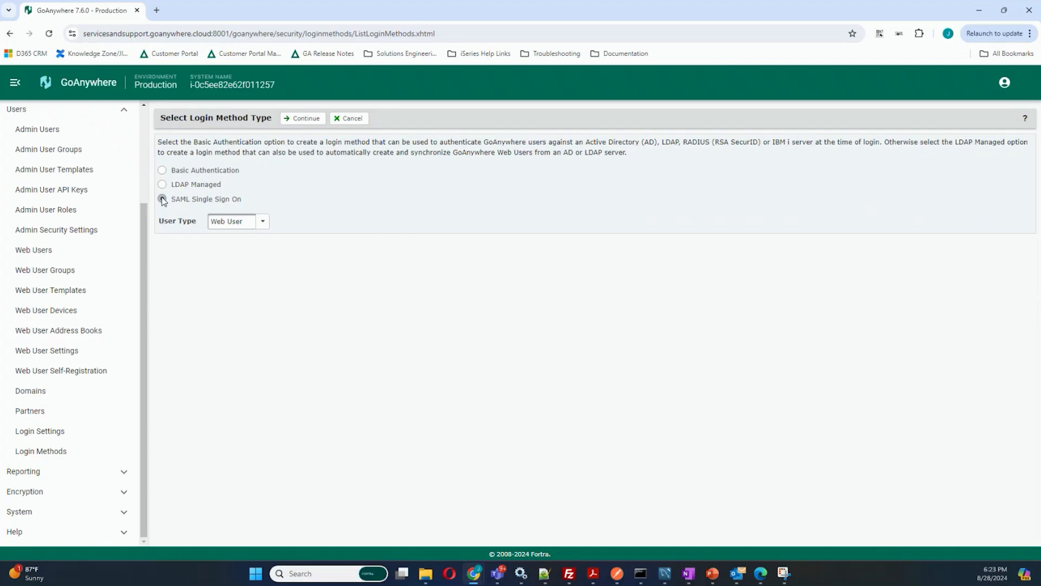
left_click(162, 199)
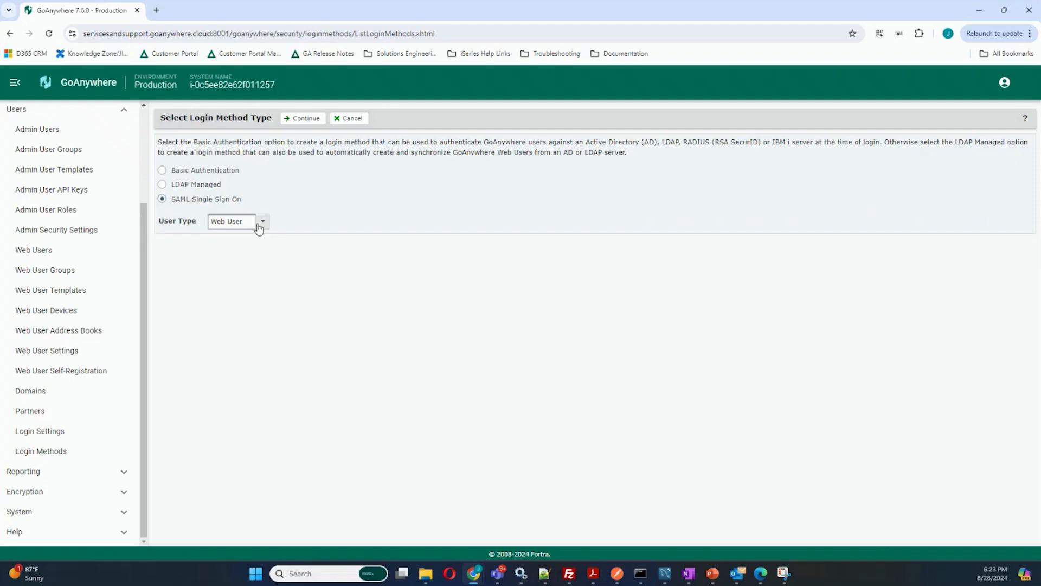
left_click(262, 221)
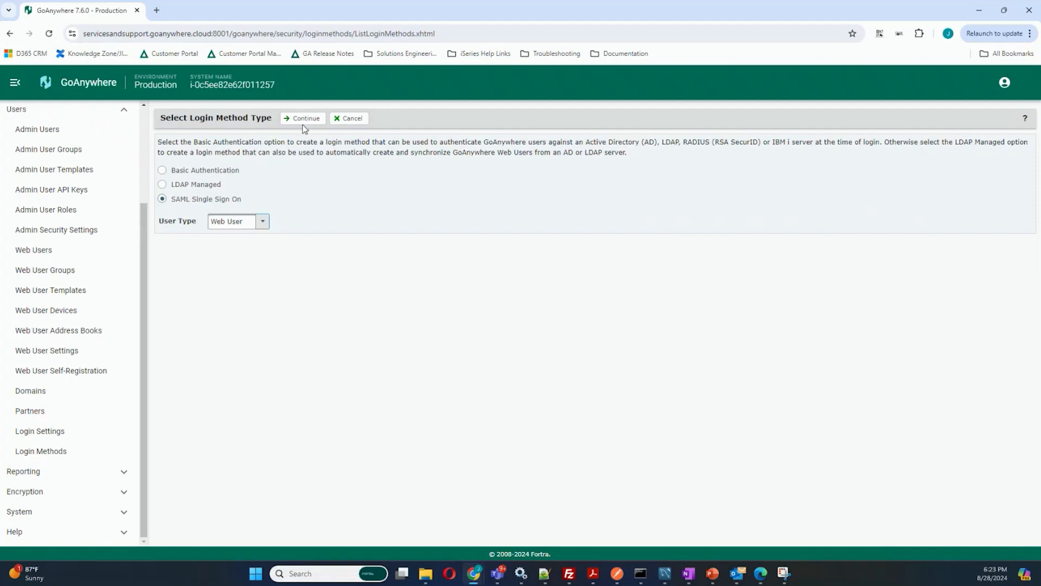
left_click(303, 118)
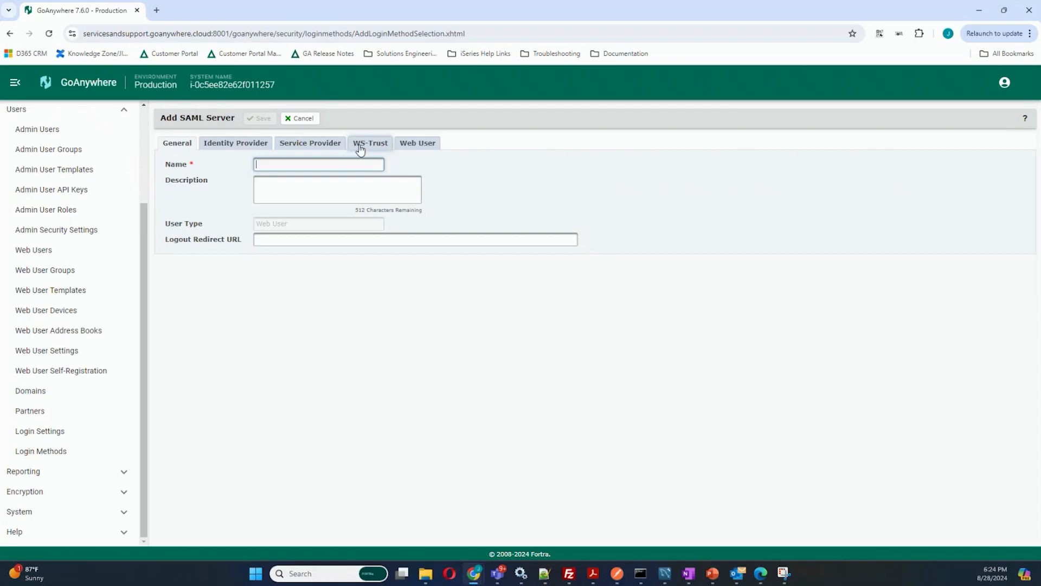
Enable Create User Automatically with the External Users template, then discard the SAML form unsaved.
left_click(417, 142)
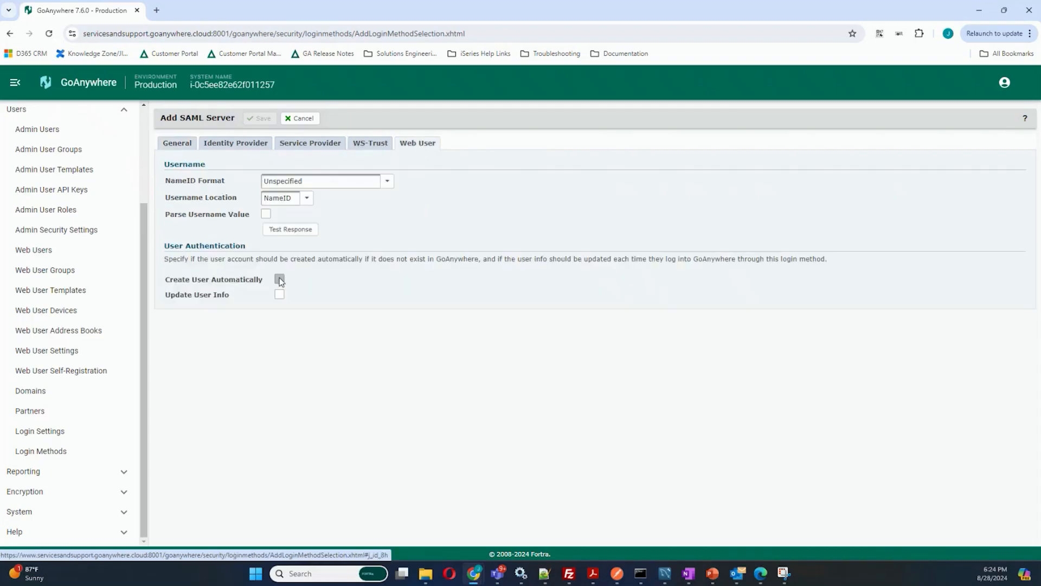
left_click(278, 278)
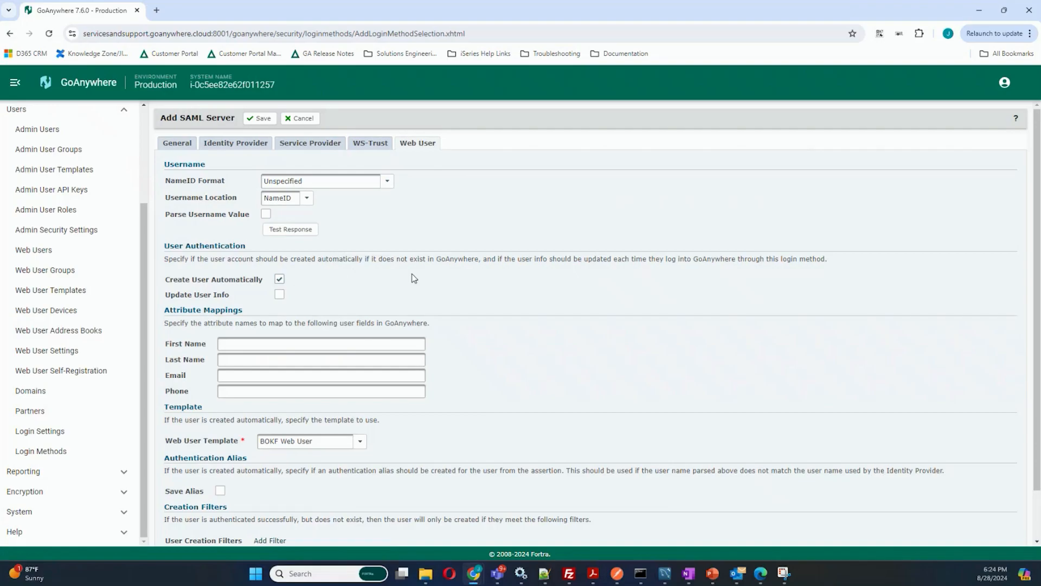
left_click(359, 441)
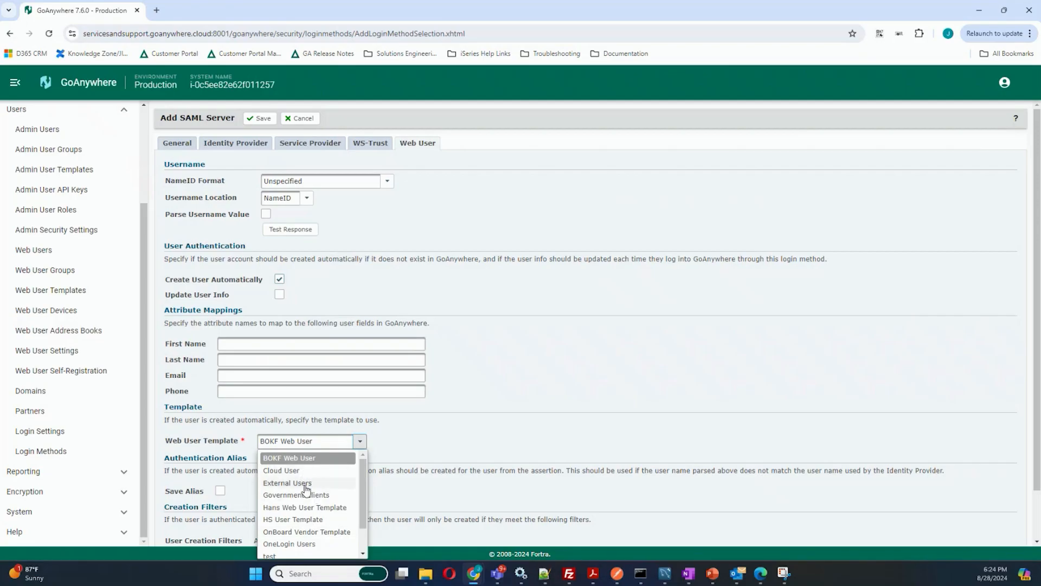
left_click(286, 483)
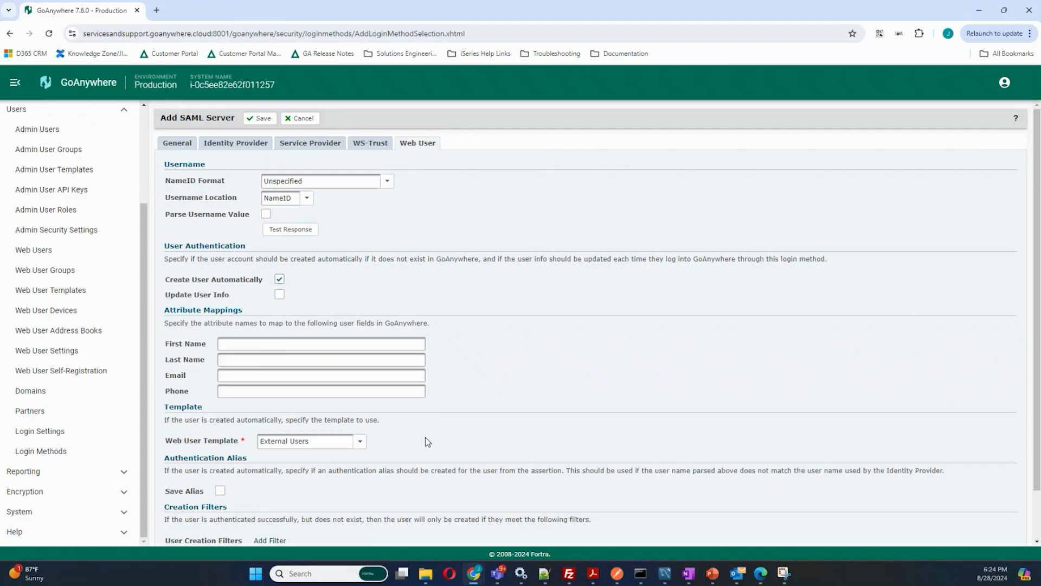
mouse_move(369, 489)
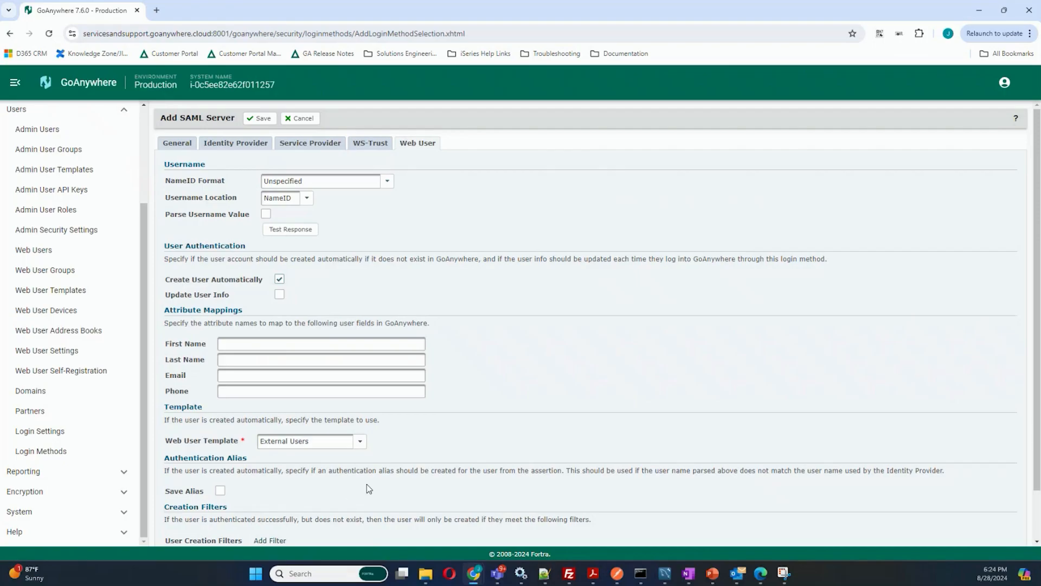
mouse_move(403, 471)
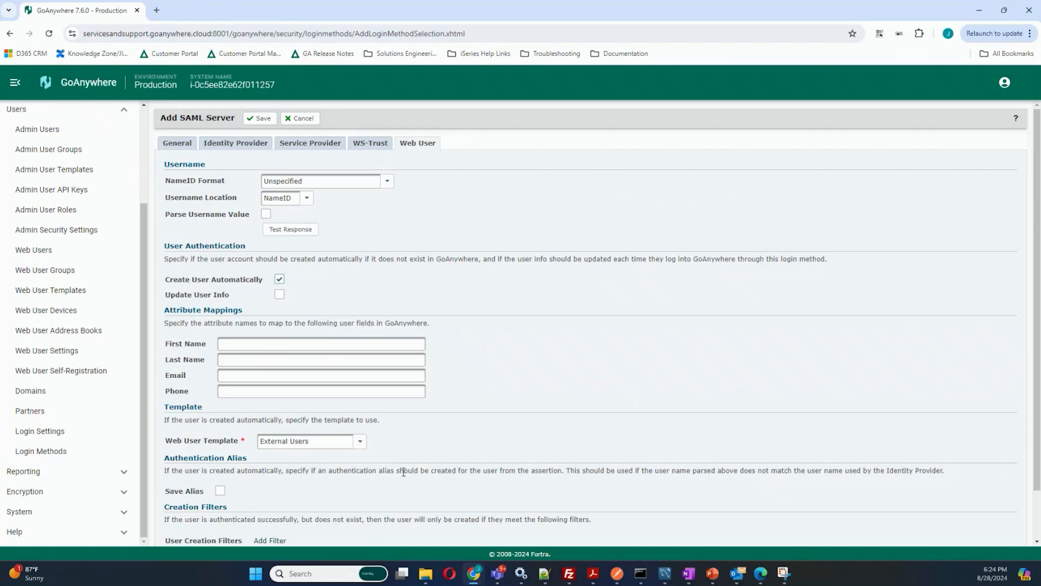
mouse_move(302, 292)
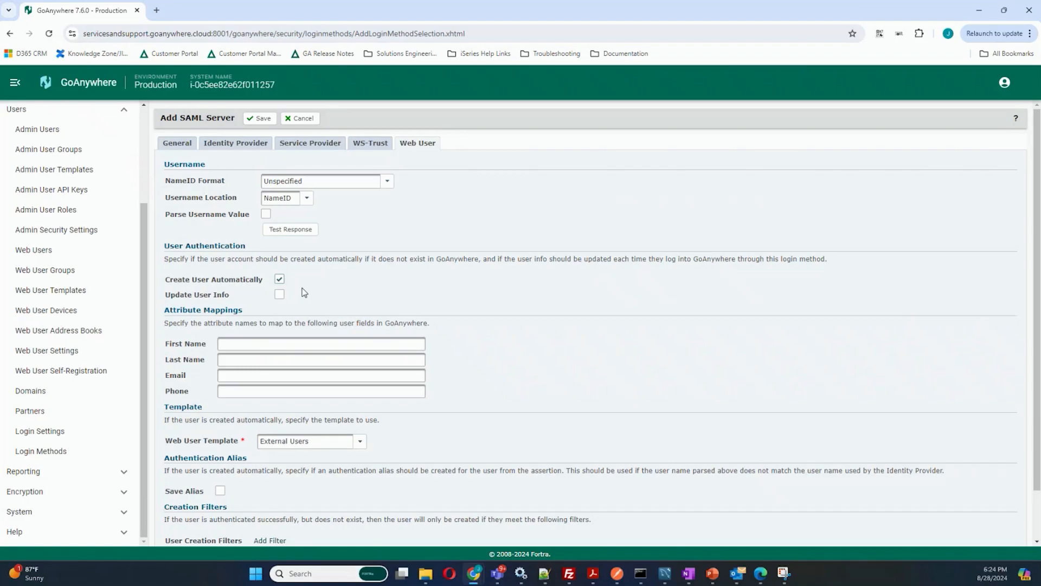
mouse_move(305, 278)
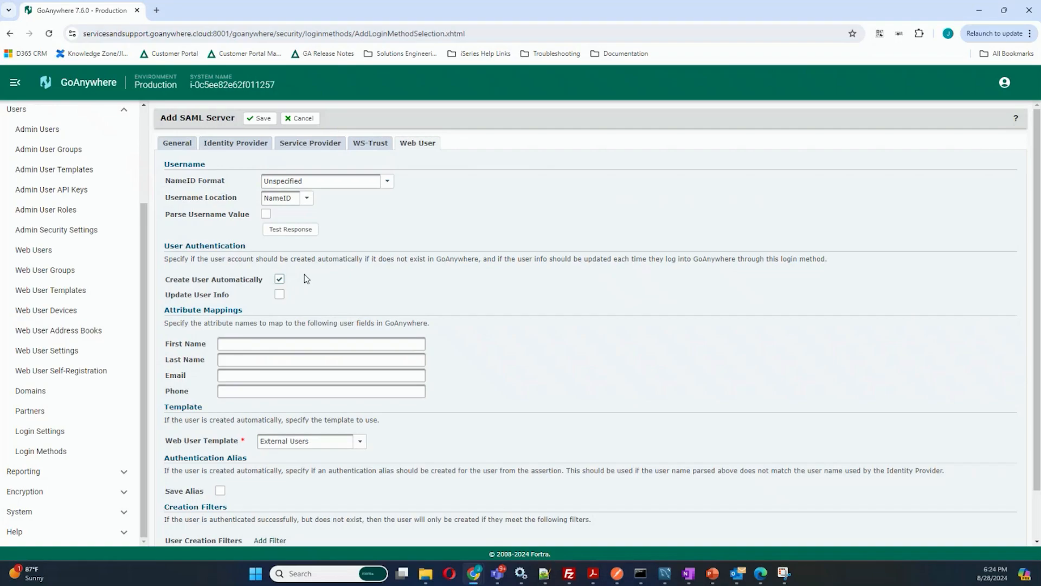
mouse_move(301, 281)
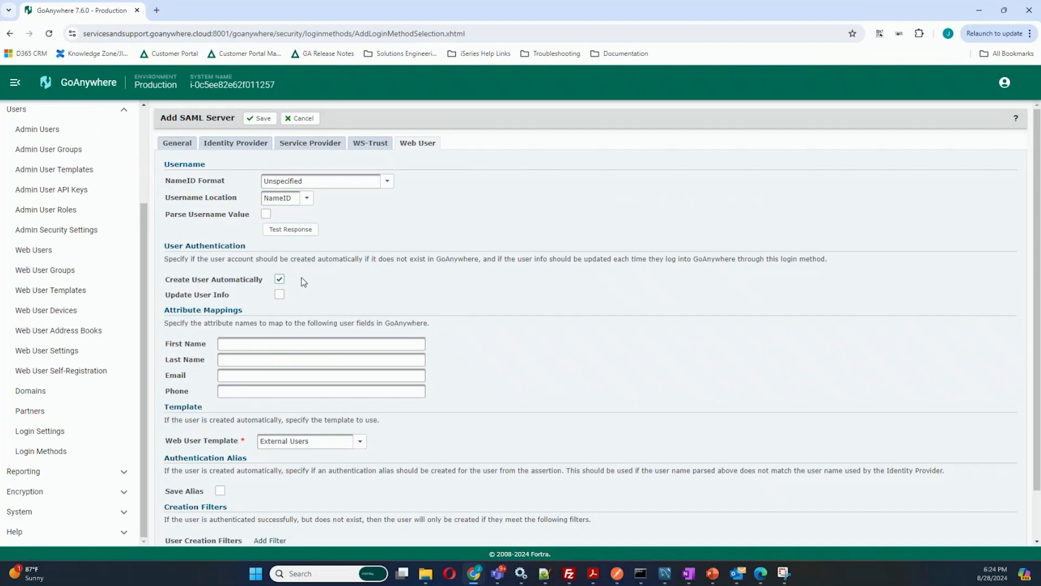
mouse_move(527, 188)
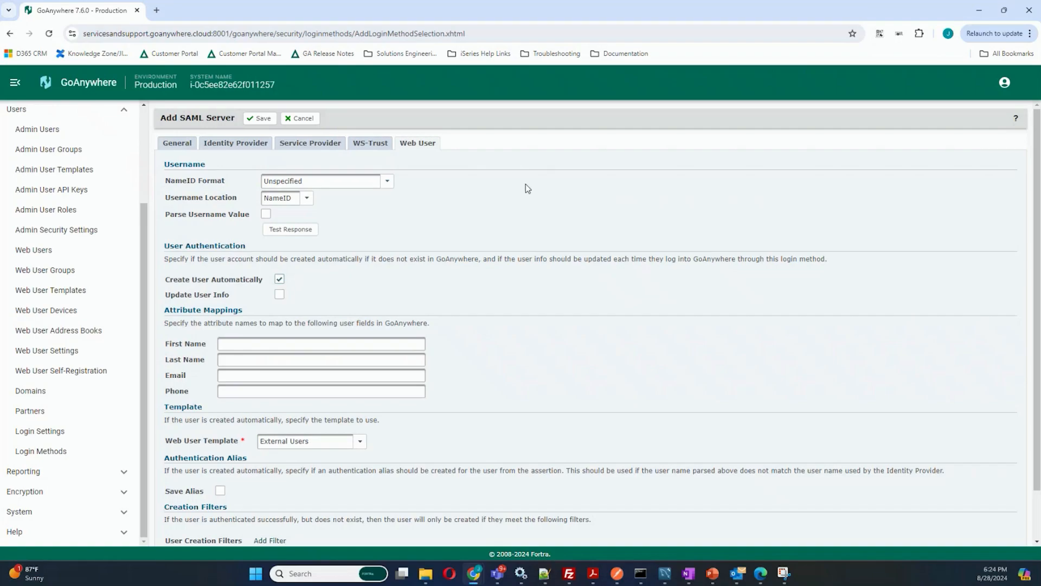
mouse_move(33, 251)
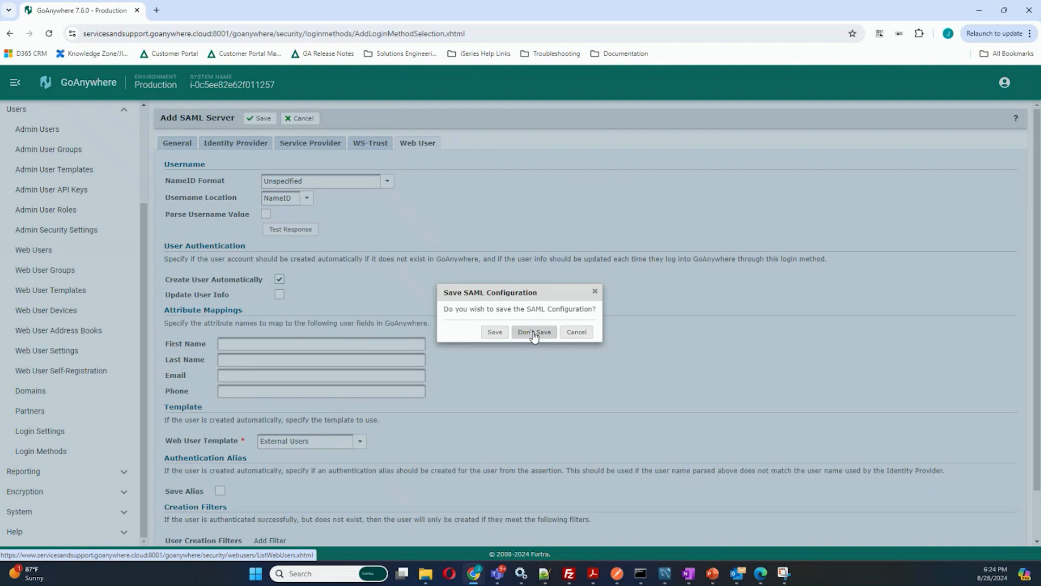
left_click(534, 332)
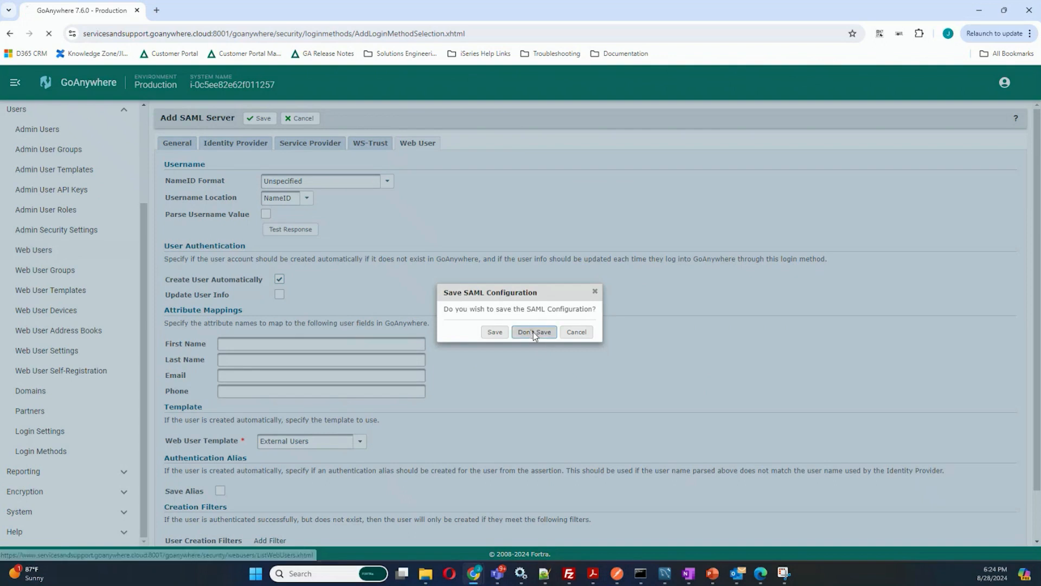
Filter the web users list by user name and open the matching user.
left_click(533, 332)
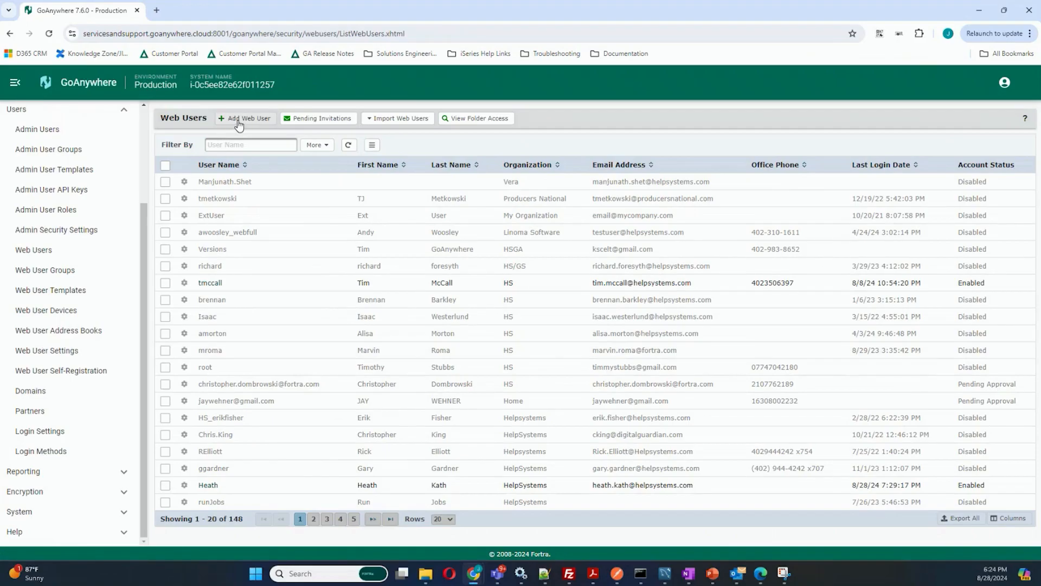
left_click(250, 144)
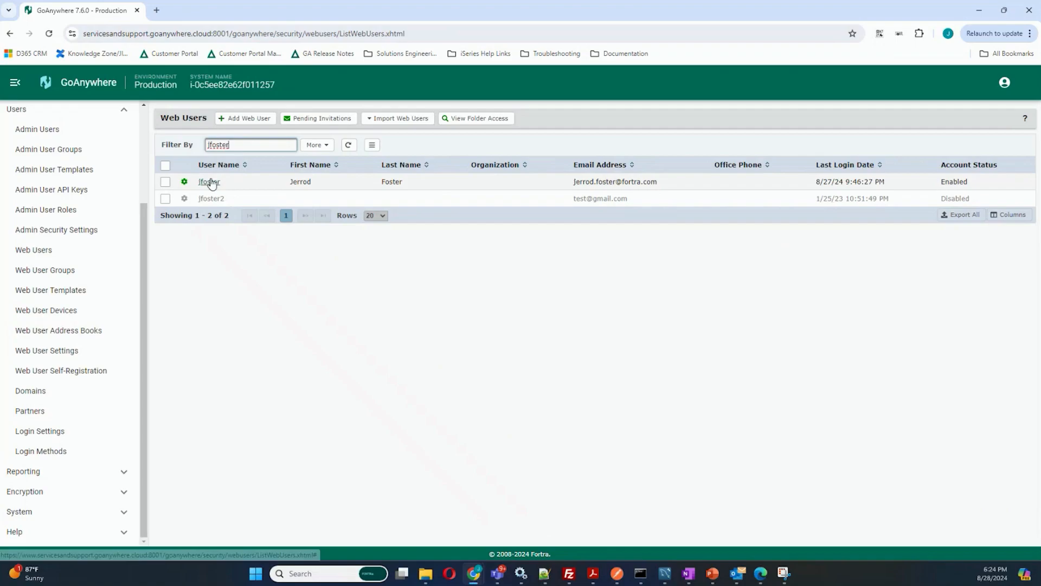
left_click(209, 181)
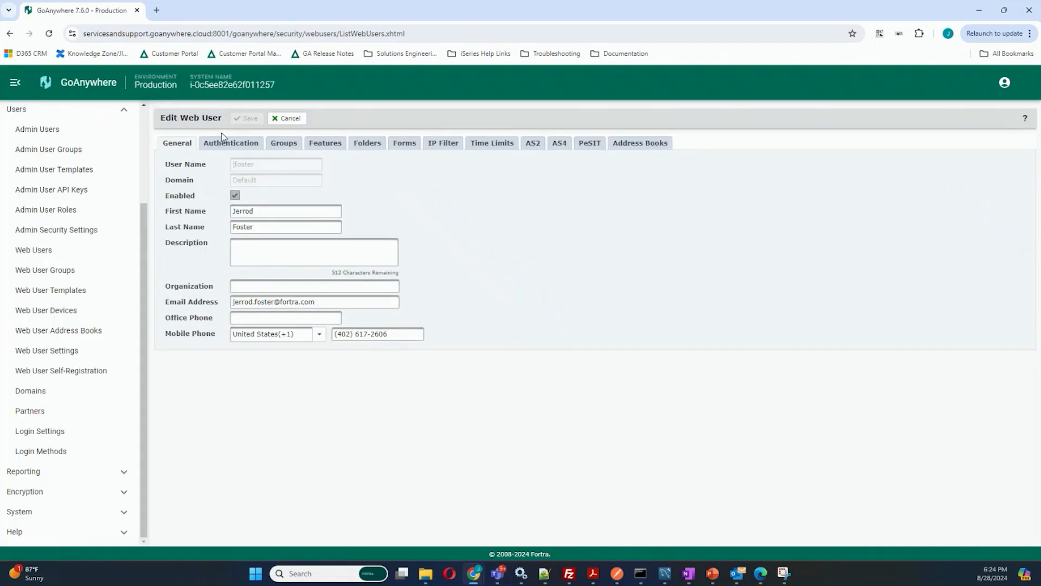
Set the user's SFTP authentication type to Password and Public Key.
left_click(230, 142)
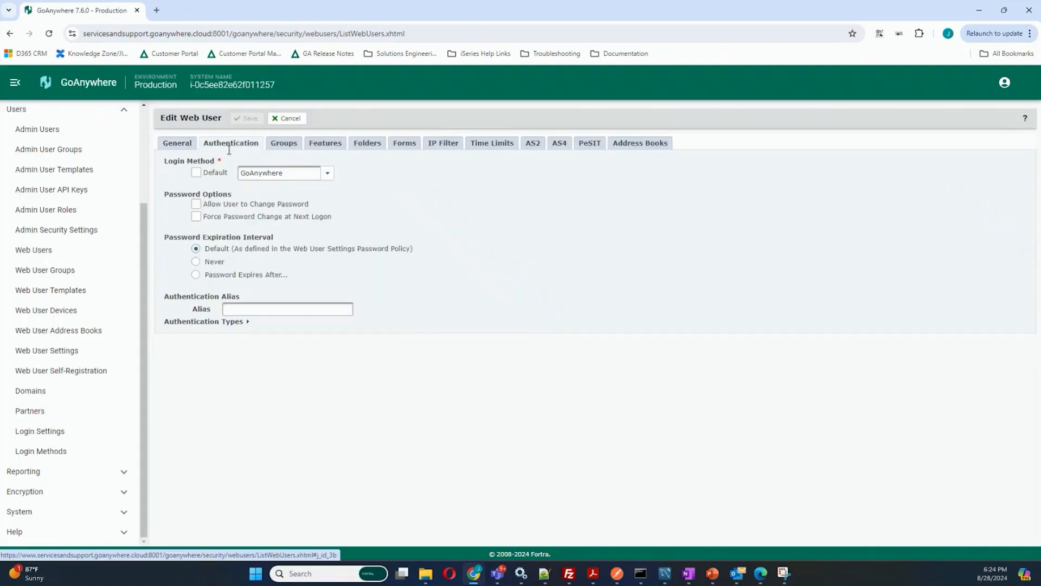
left_click(207, 322)
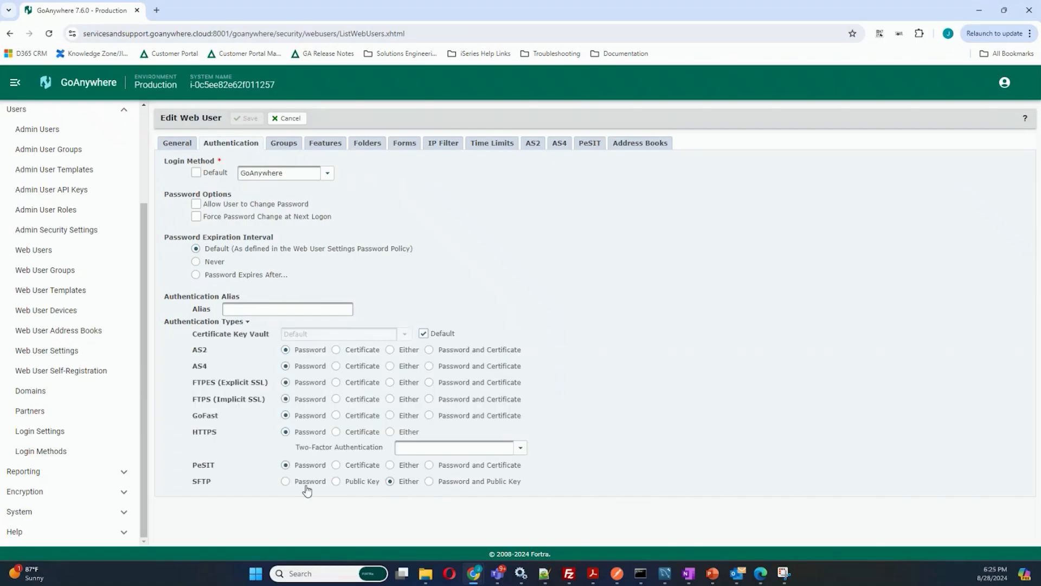
left_click(286, 481)
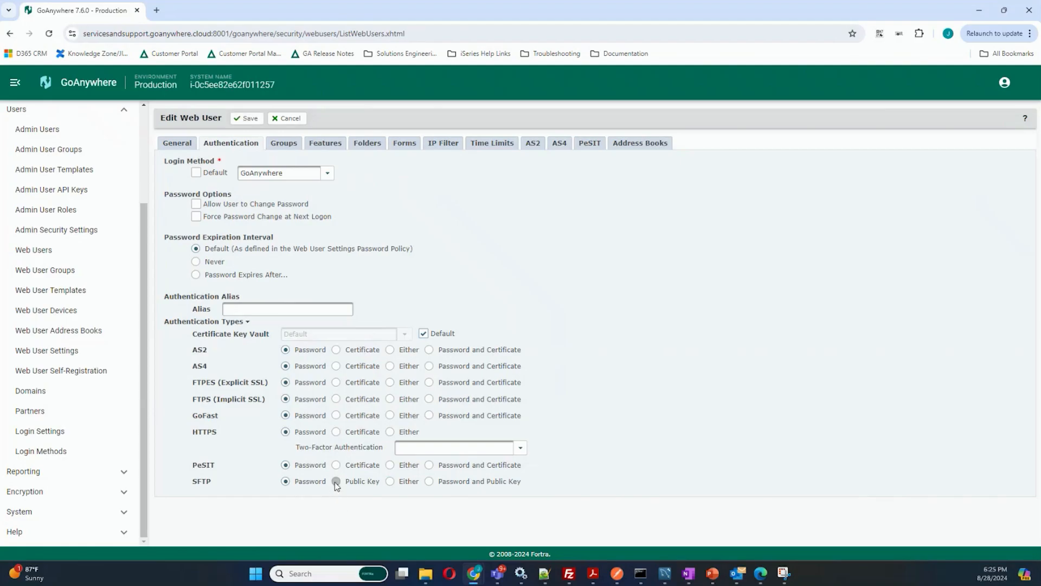
left_click(337, 481)
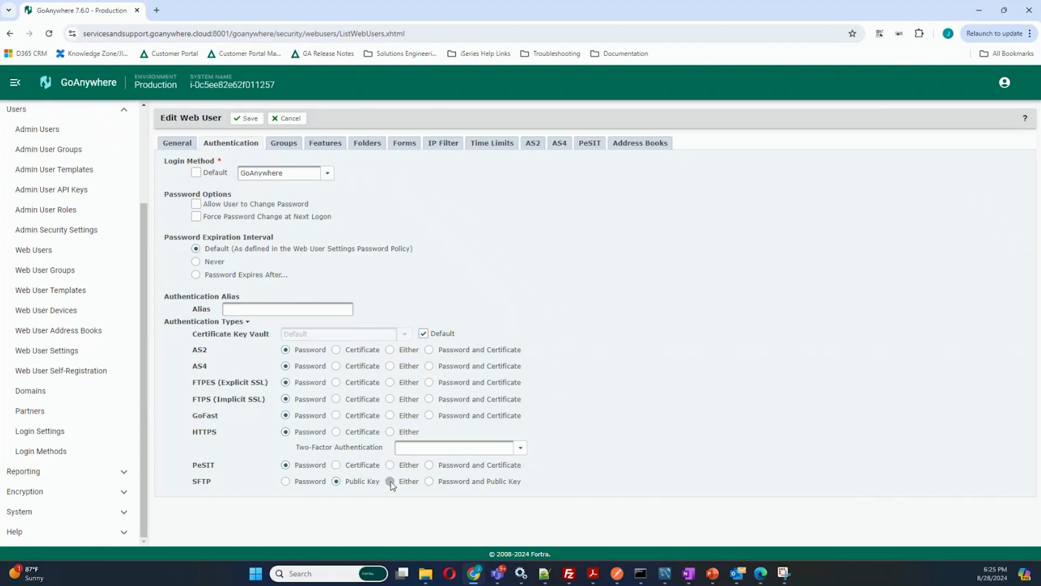
left_click(428, 481)
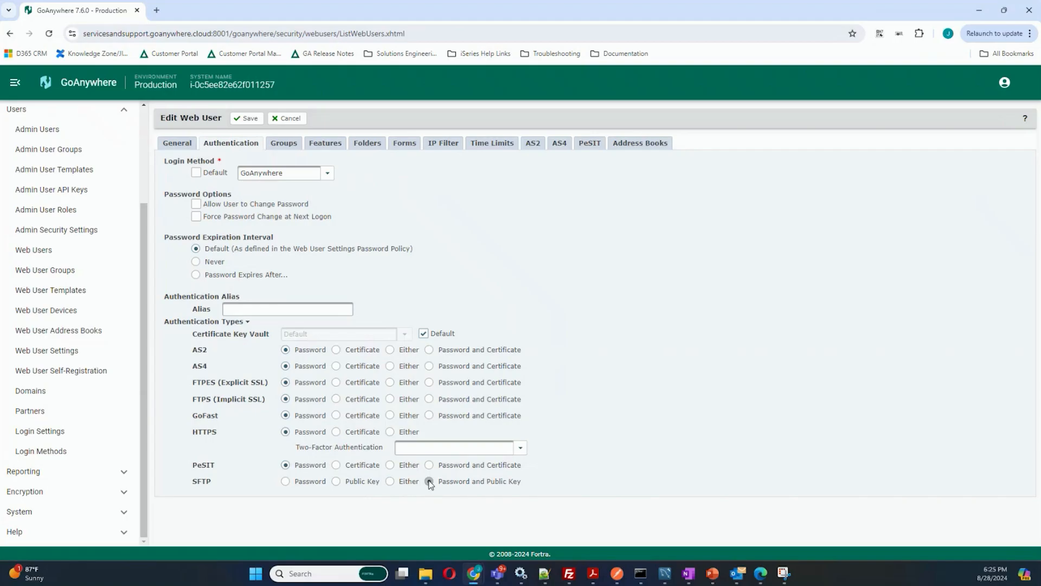
left_click(428, 481)
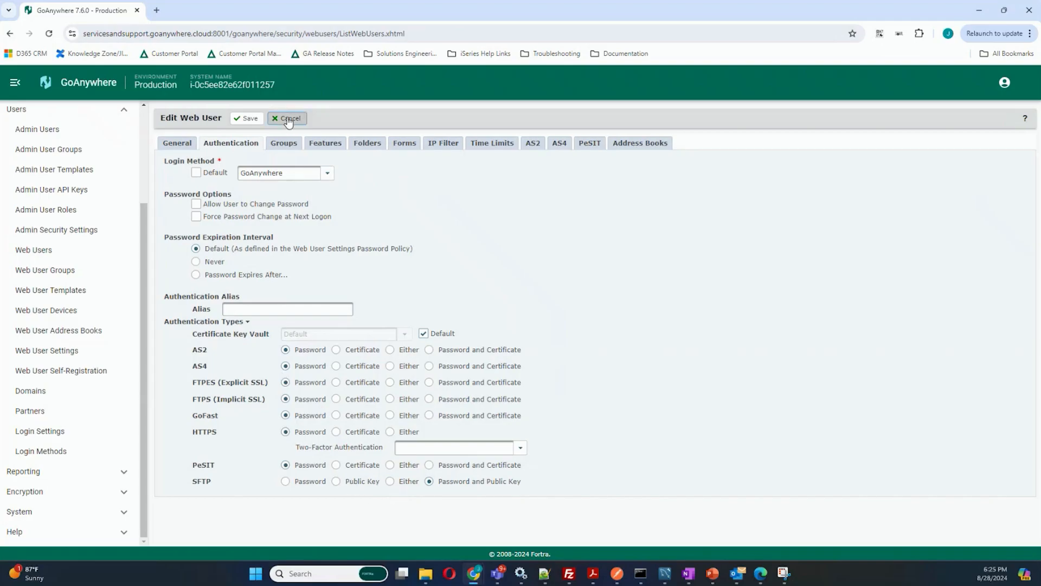
left_click(287, 119)
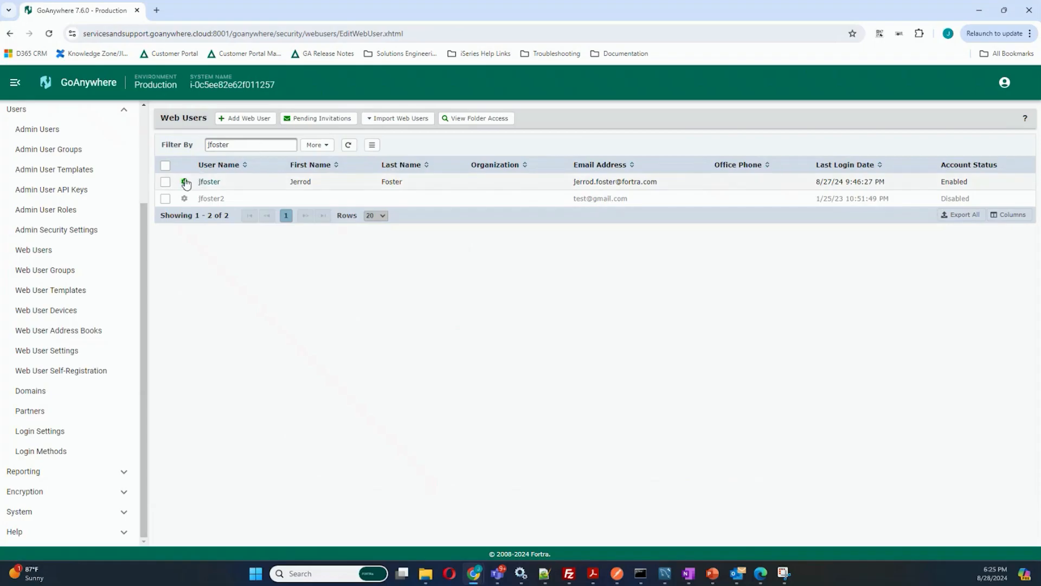
left_click(184, 182)
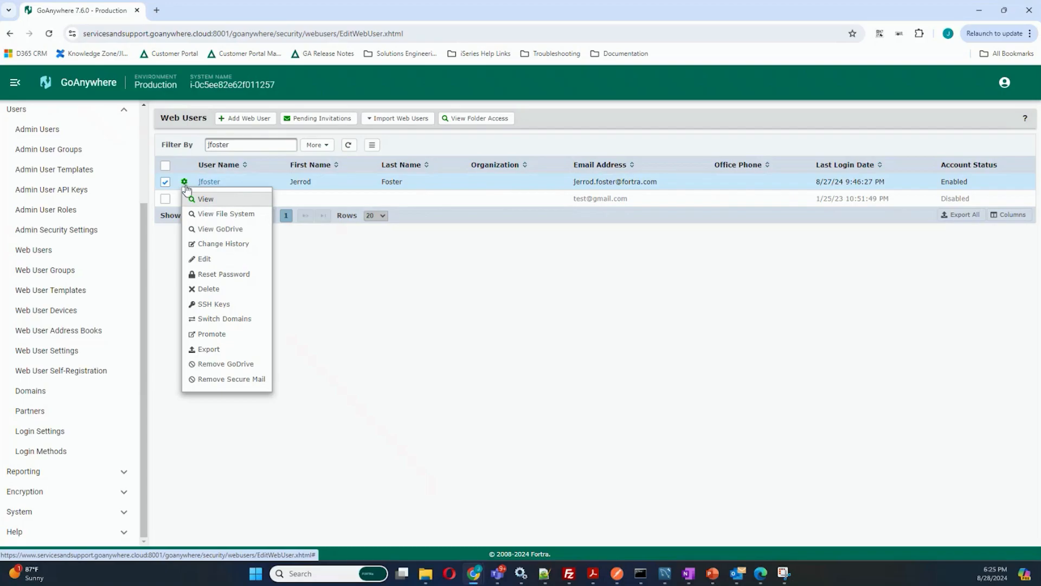
mouse_move(233, 304)
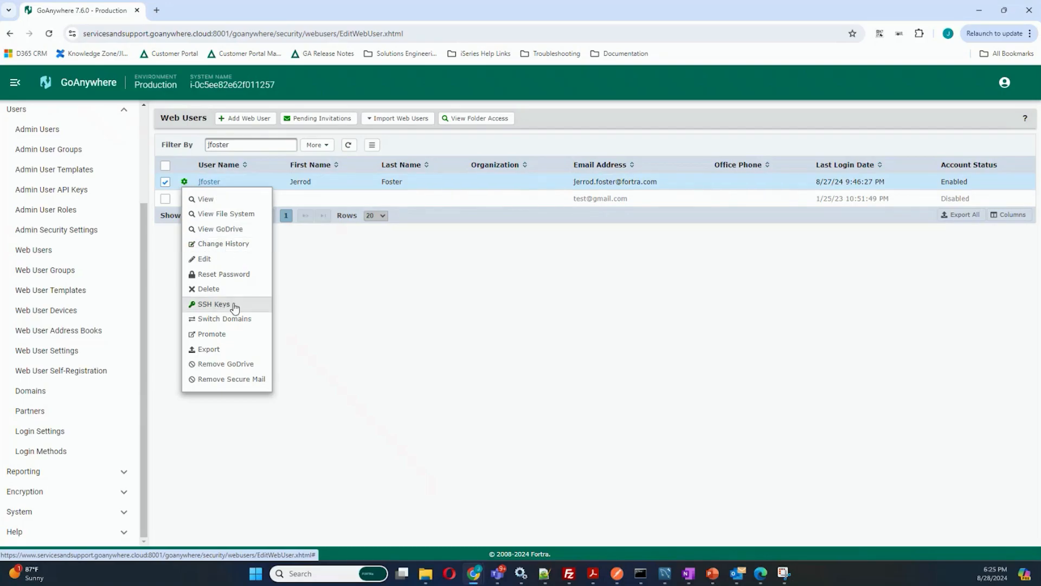
left_click(213, 304)
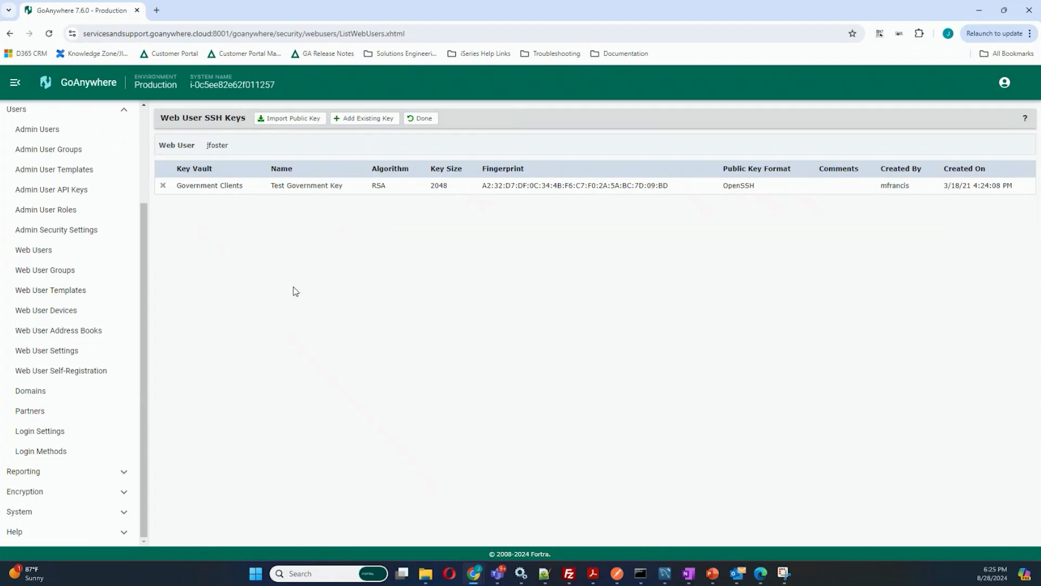
mouse_move(289, 118)
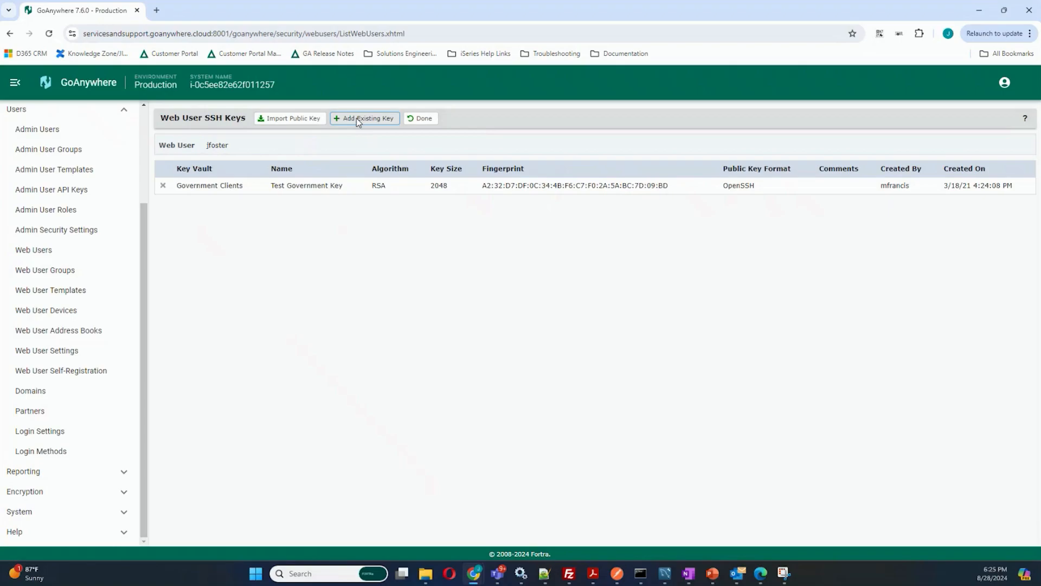
left_click(364, 118)
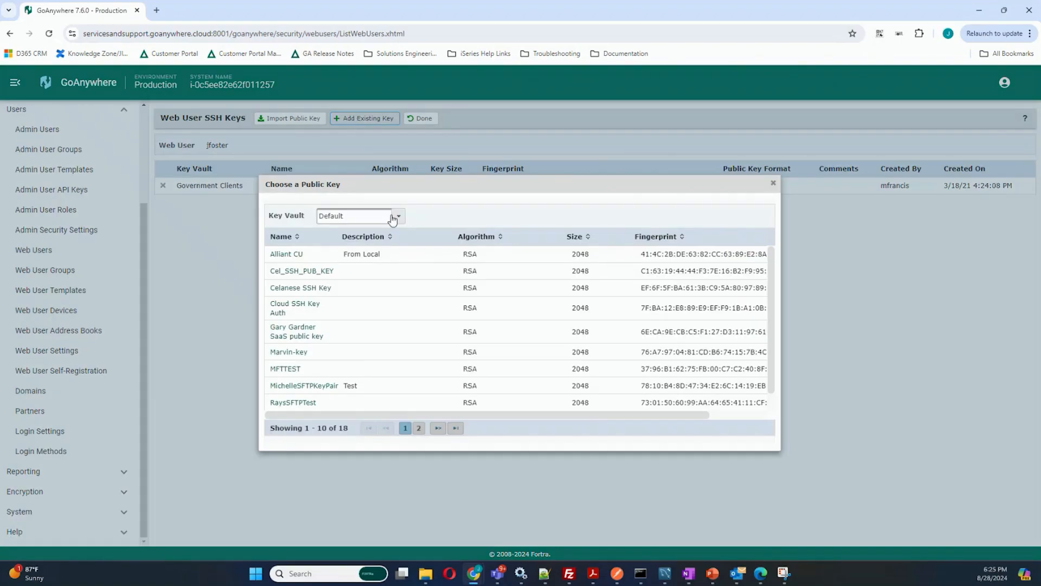
left_click(397, 215)
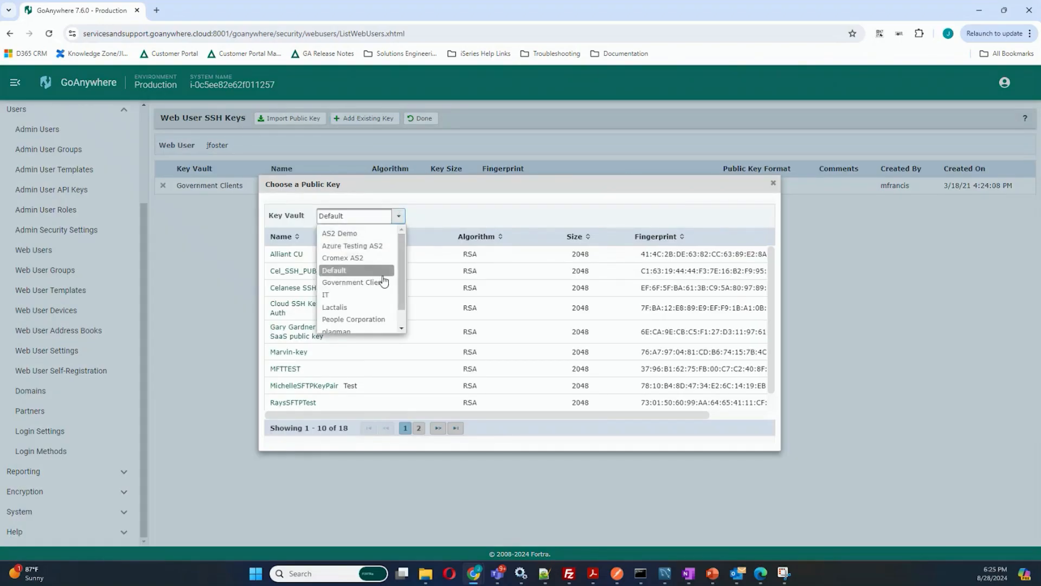
left_click(355, 282)
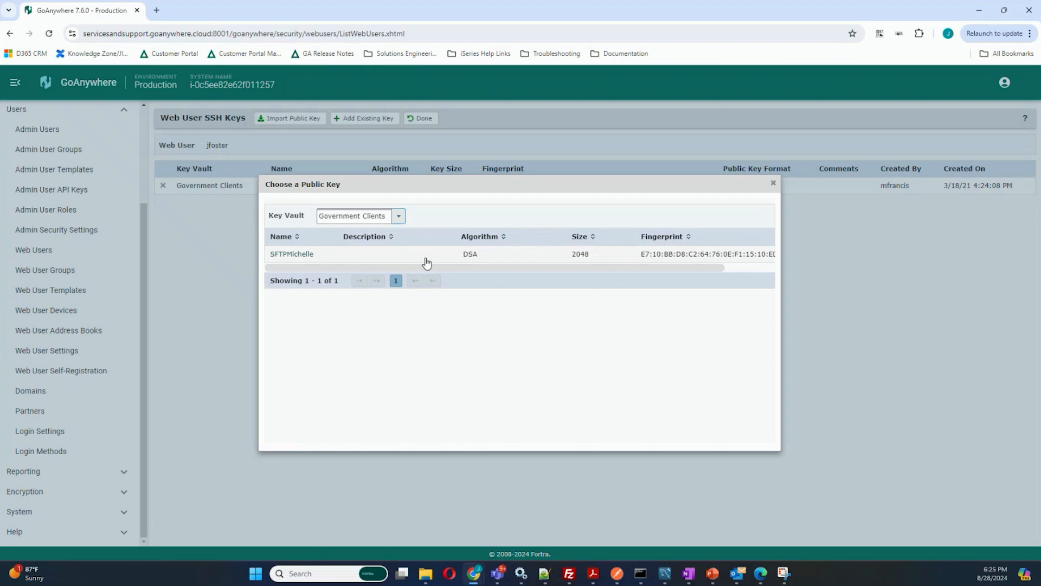
left_click(398, 216)
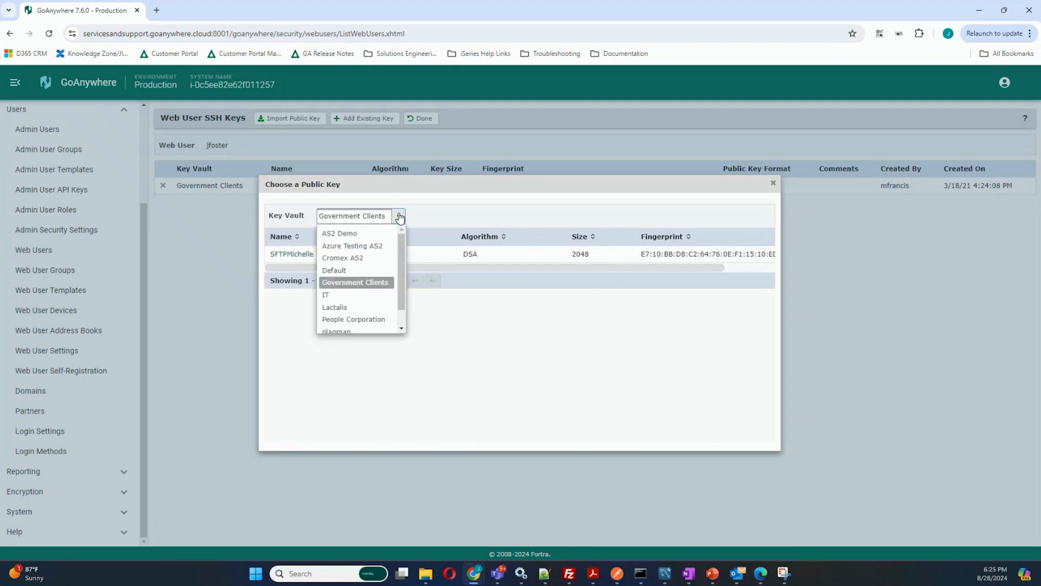
left_click(334, 270)
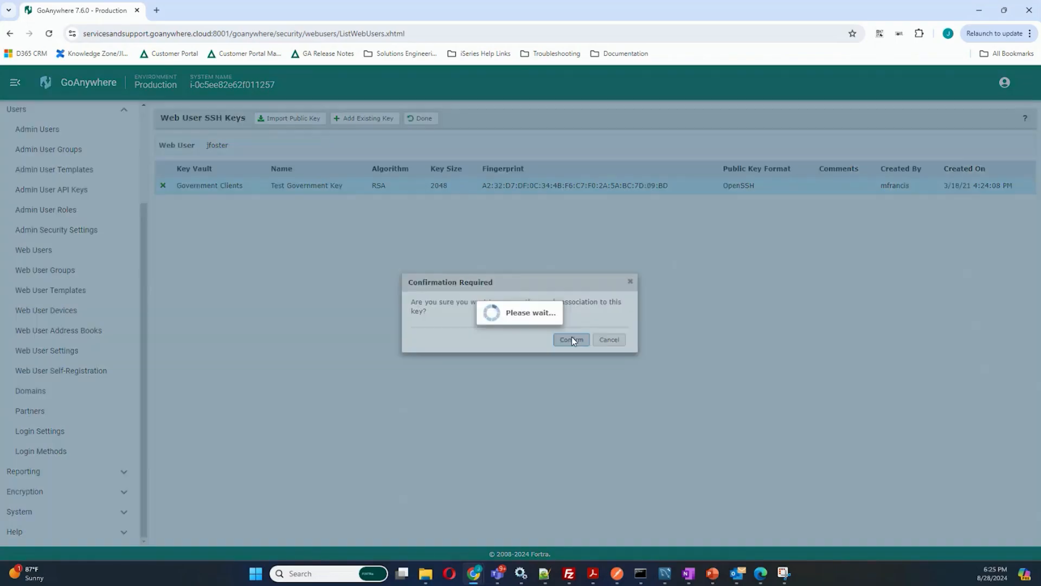
left_click(571, 339)
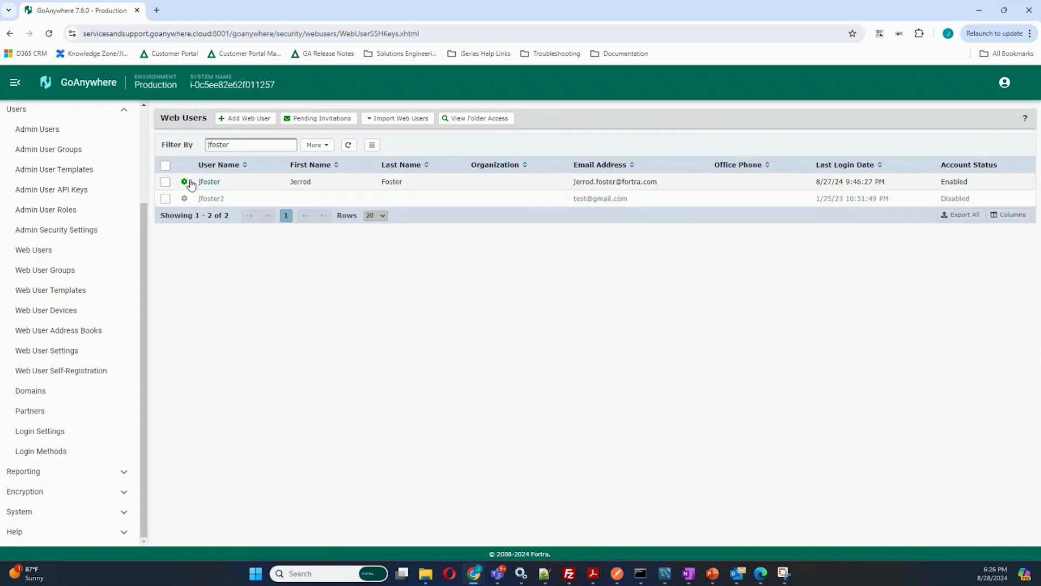
left_click(165, 181)
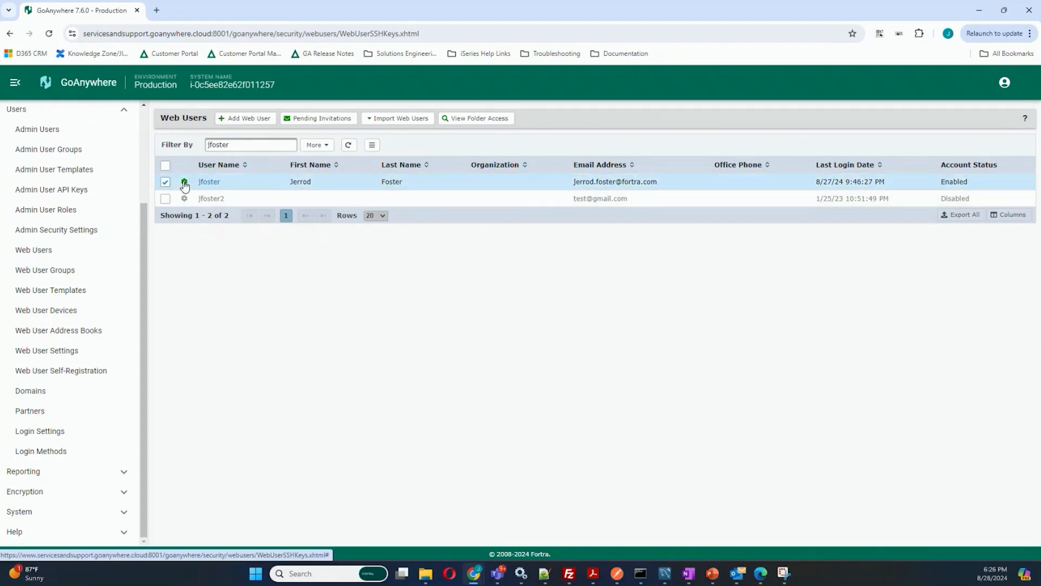
left_click(184, 181)
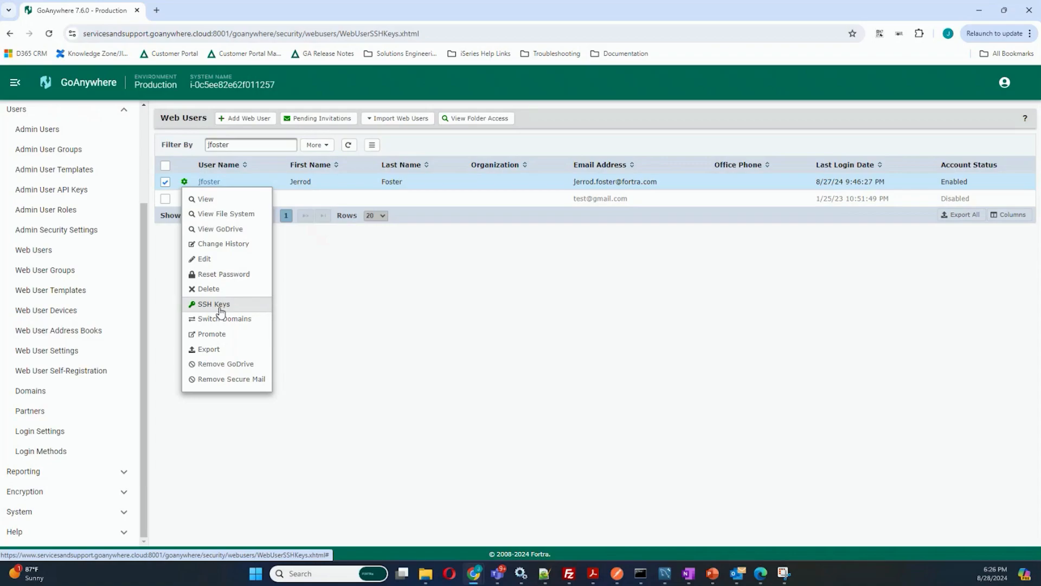
left_click(213, 304)
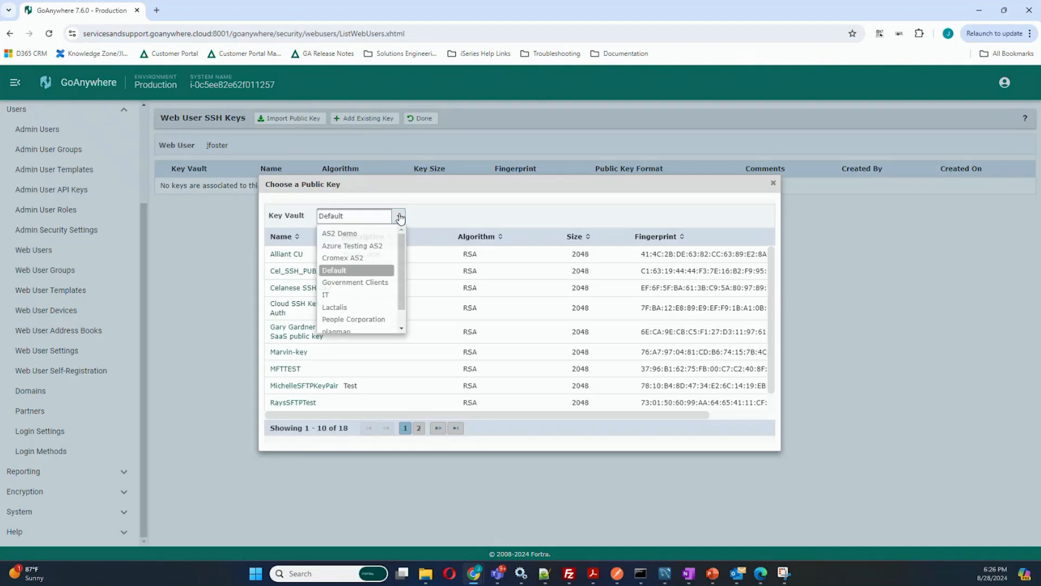
left_click(355, 281)
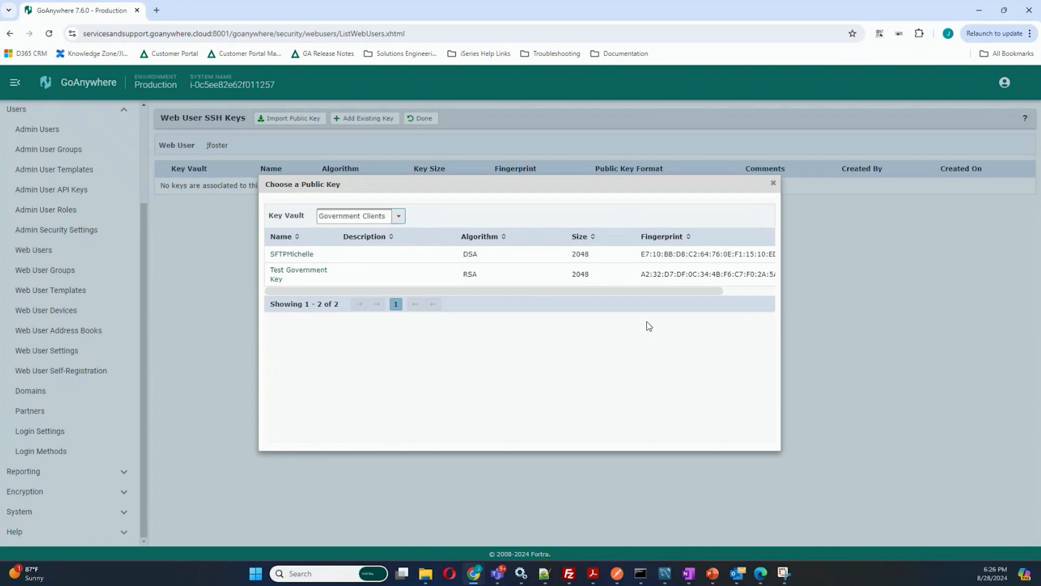
left_click(298, 273)
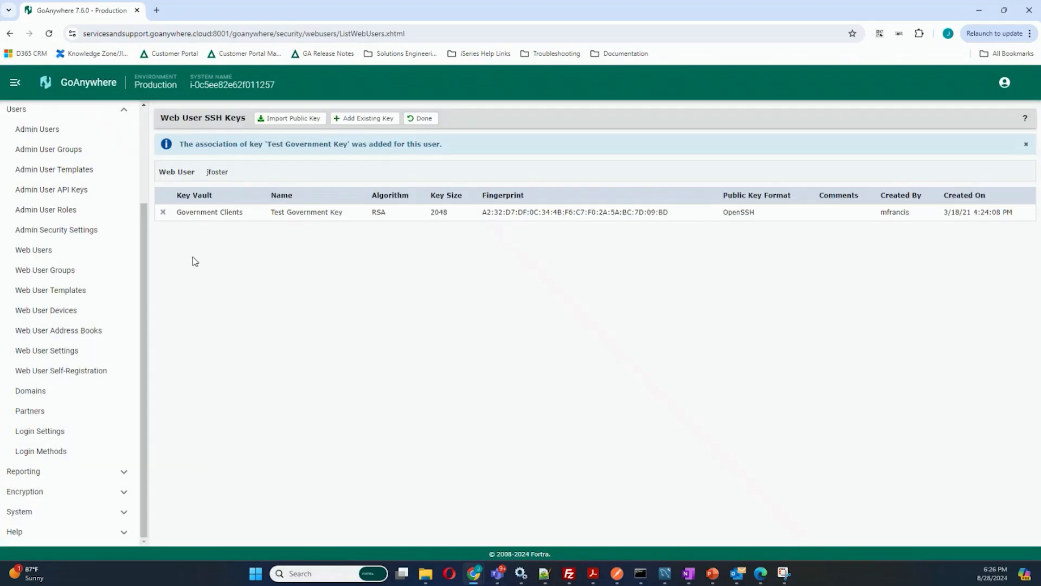
mouse_move(371, 288)
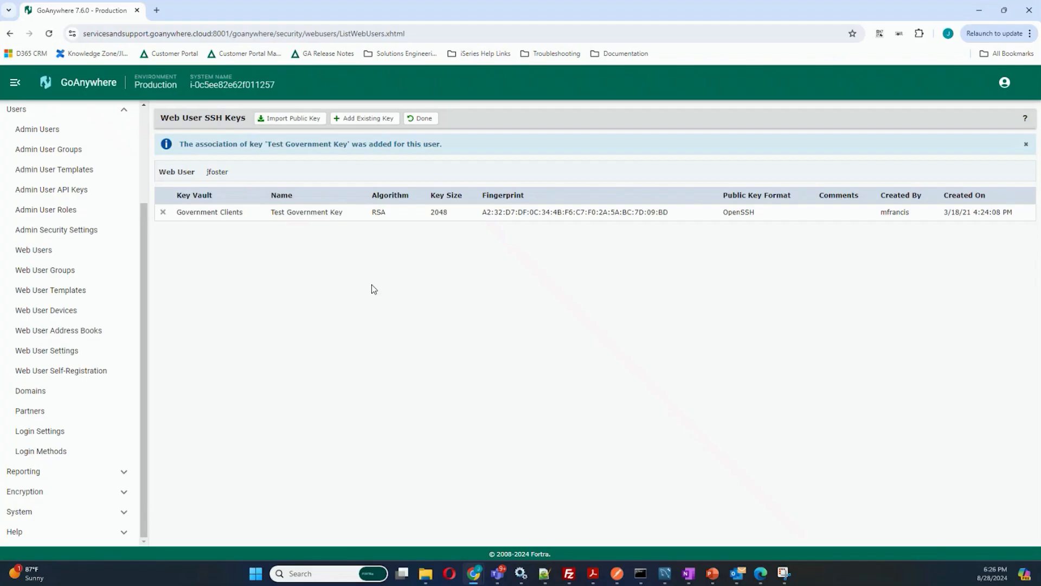
mouse_move(381, 264)
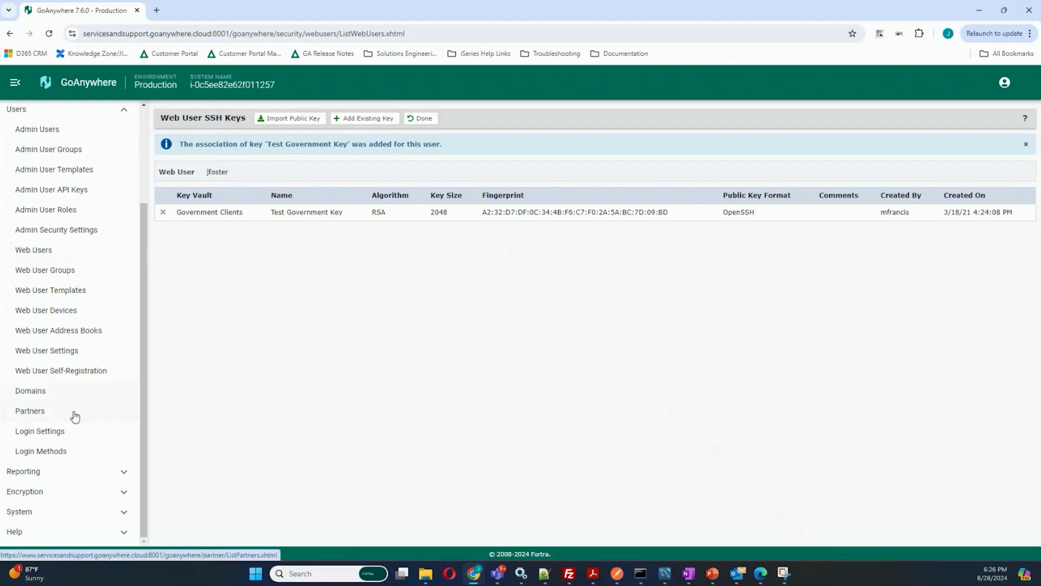
mouse_move(39, 430)
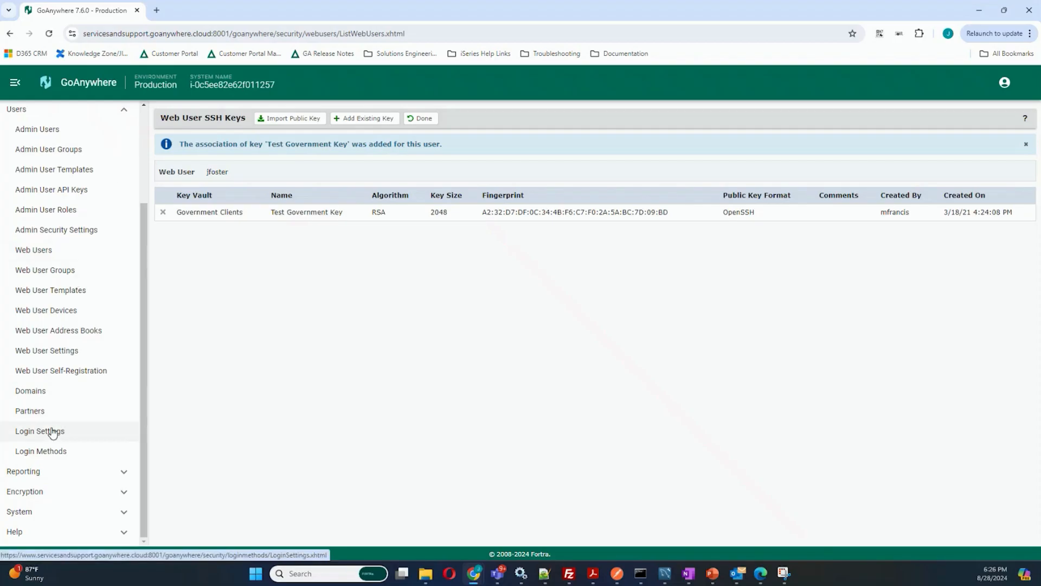
Enable RADIUS two-factor authentication in Login Settings and view the Login Method Routing rules.
left_click(39, 431)
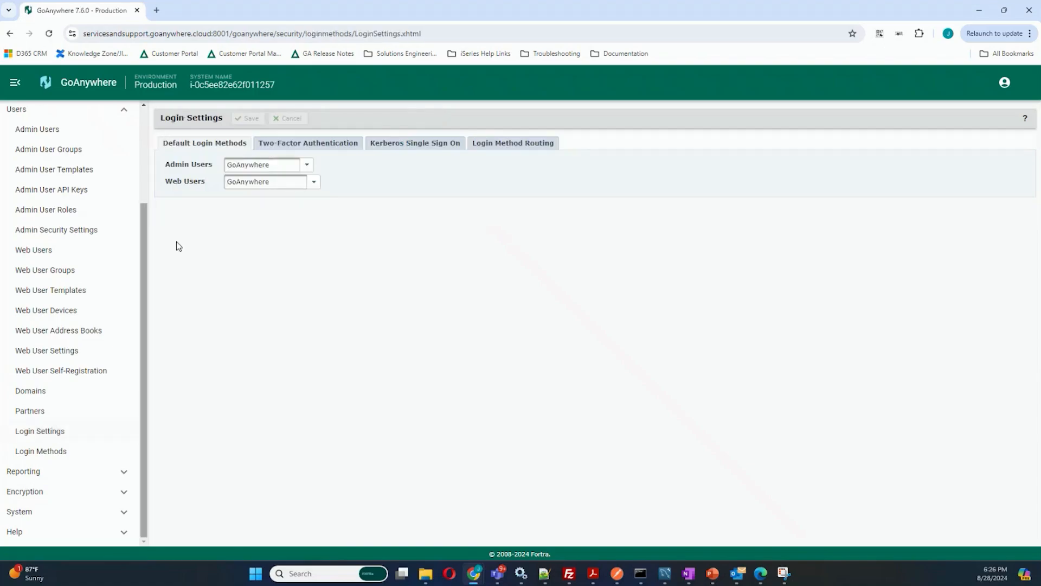
left_click(307, 143)
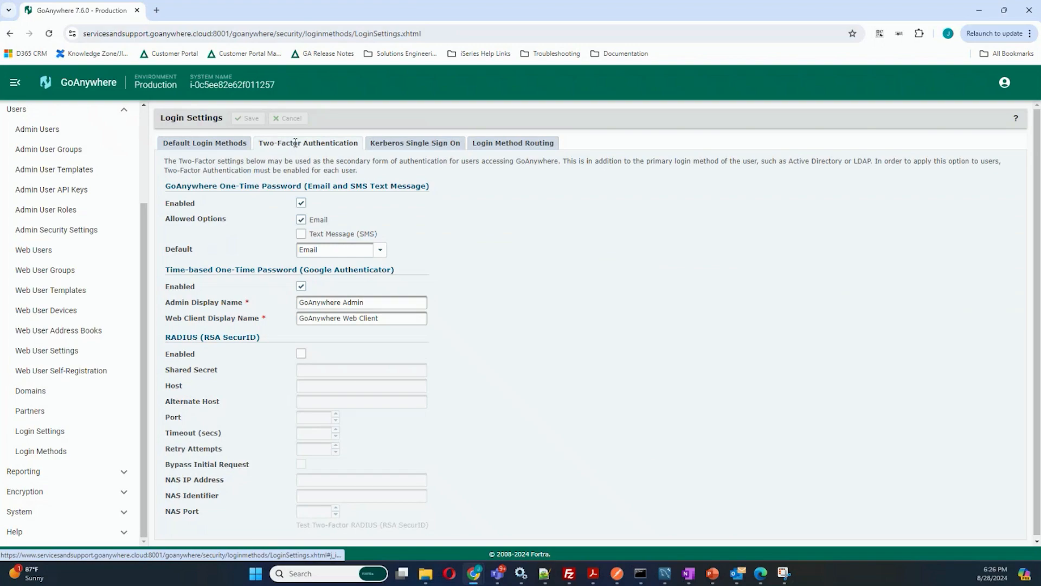
mouse_move(266, 204)
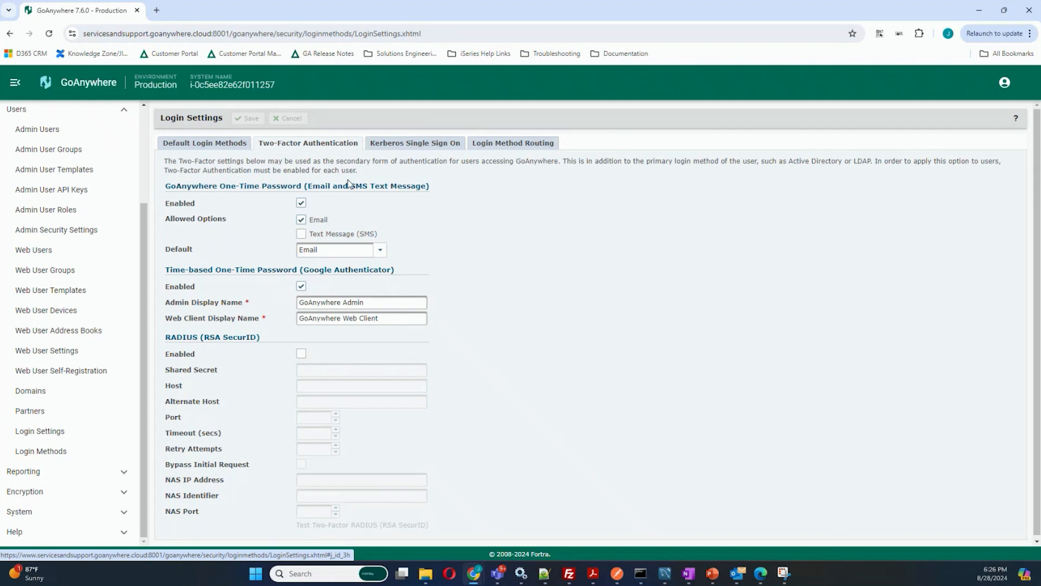
mouse_move(434, 245)
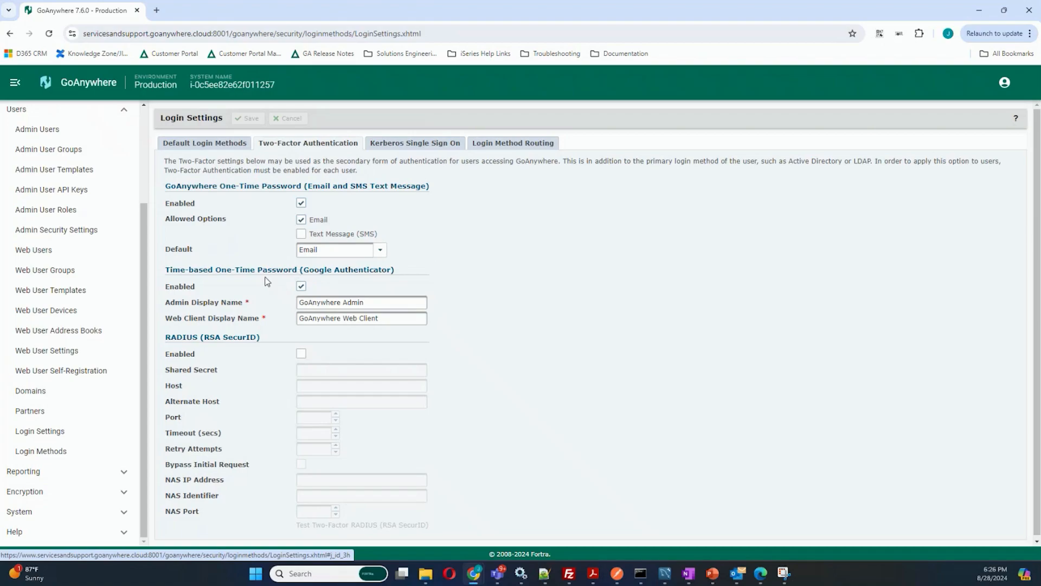
double_click(317, 269)
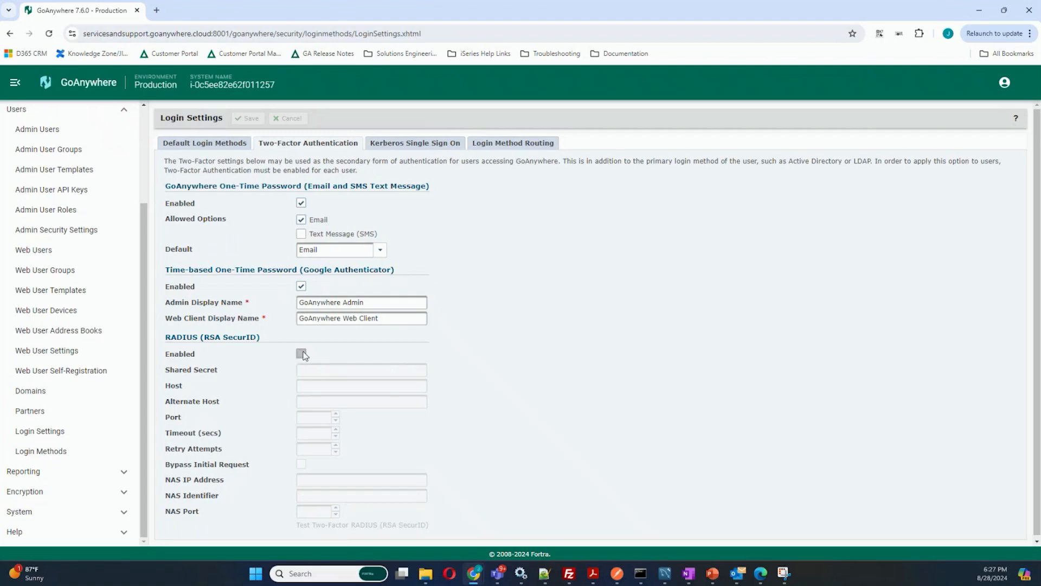
left_click(301, 353)
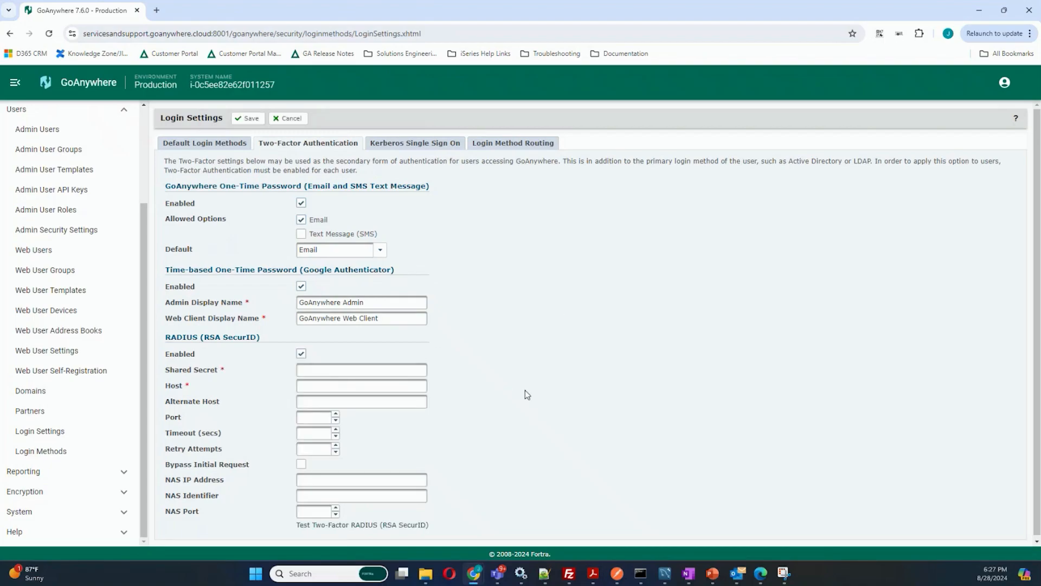
mouse_move(516, 371)
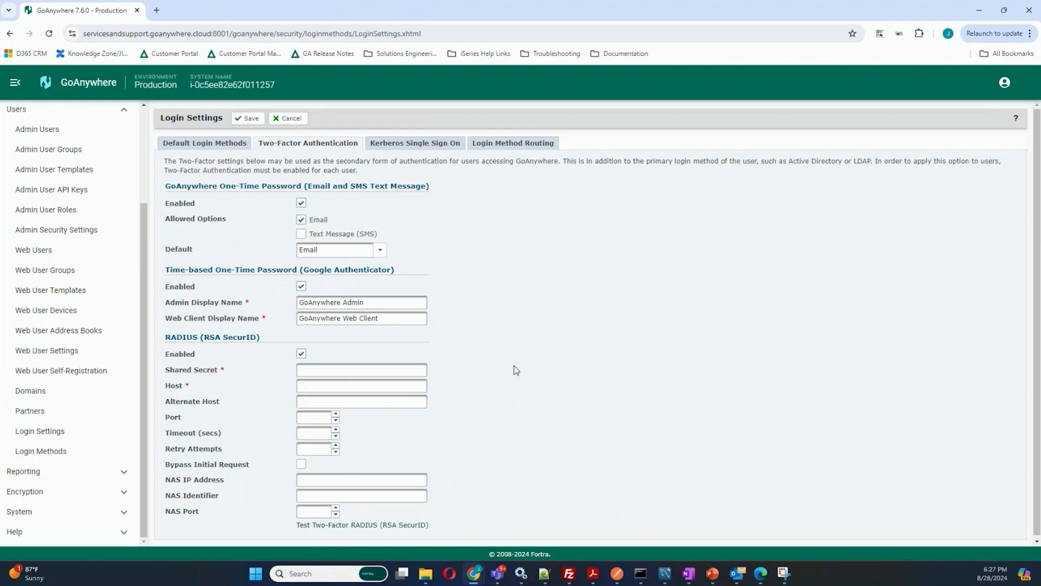
mouse_move(511, 367)
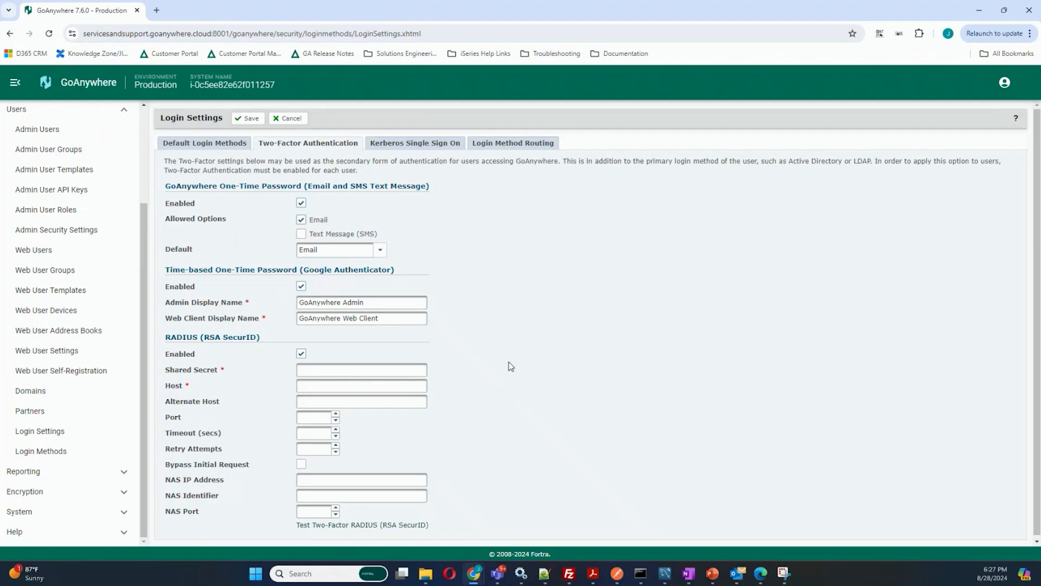
left_click(512, 143)
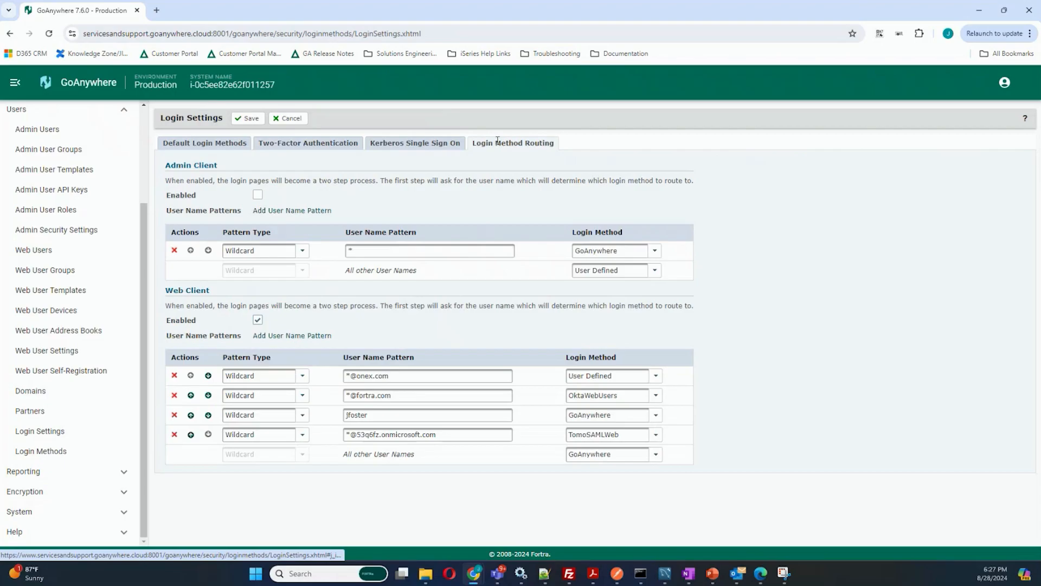